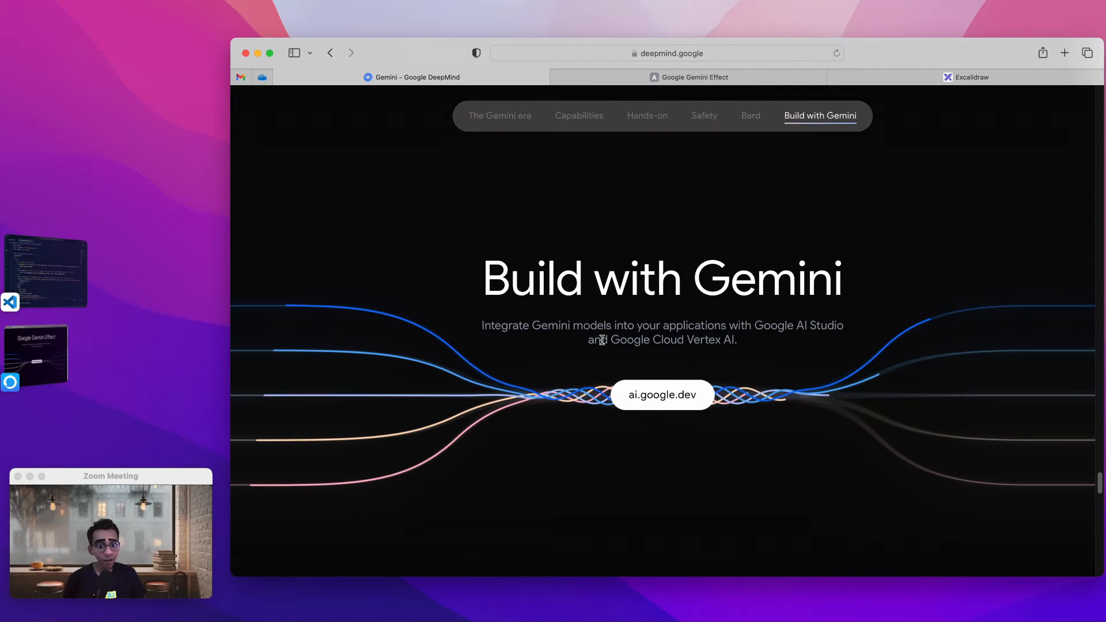
{"action": "mouse_move", "coordinate": [568, 447]}
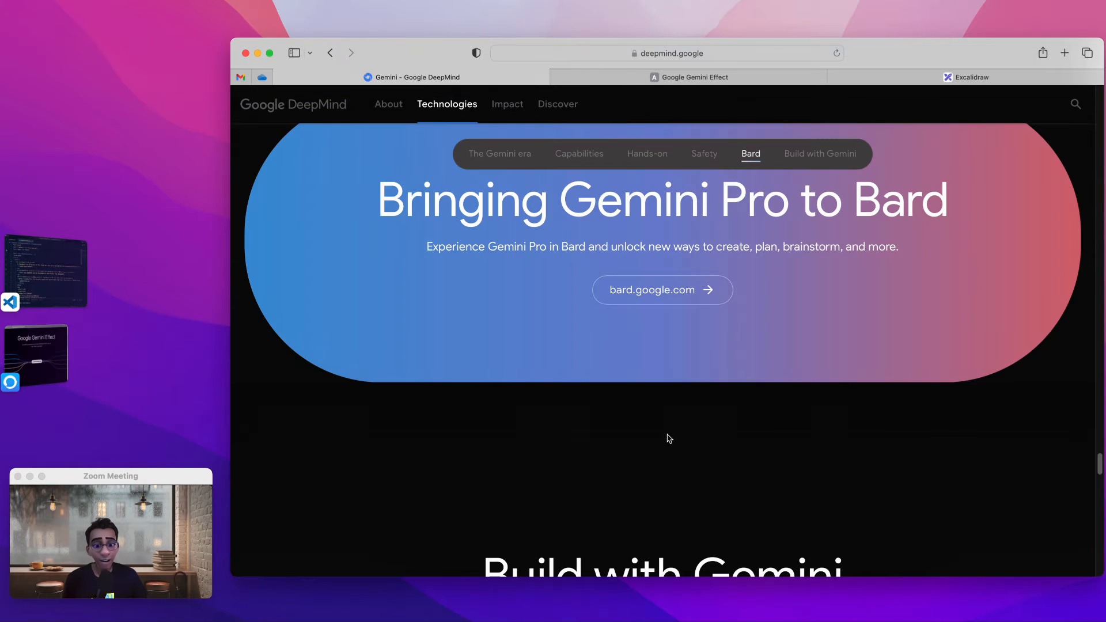
View the DeepMind Build with Gemini section, then switch to the Aceternity Google Gemini Effect tab.
{"action": "scroll", "scroll_direction": "down", "scroll_amount": 3}
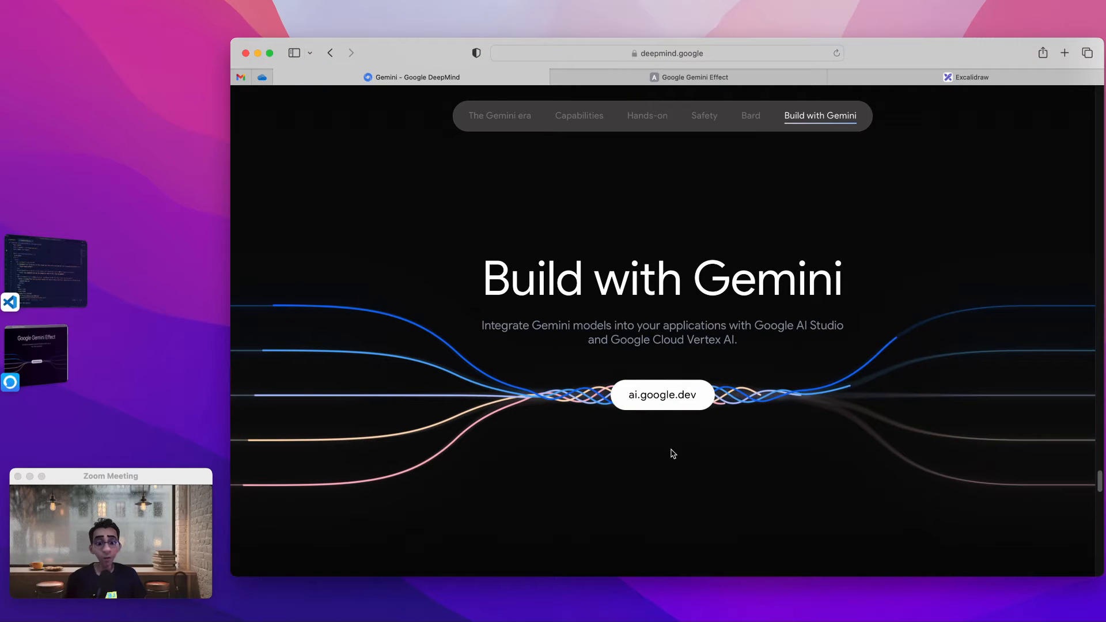
{"action": "left_click", "coordinate": [751, 123]}
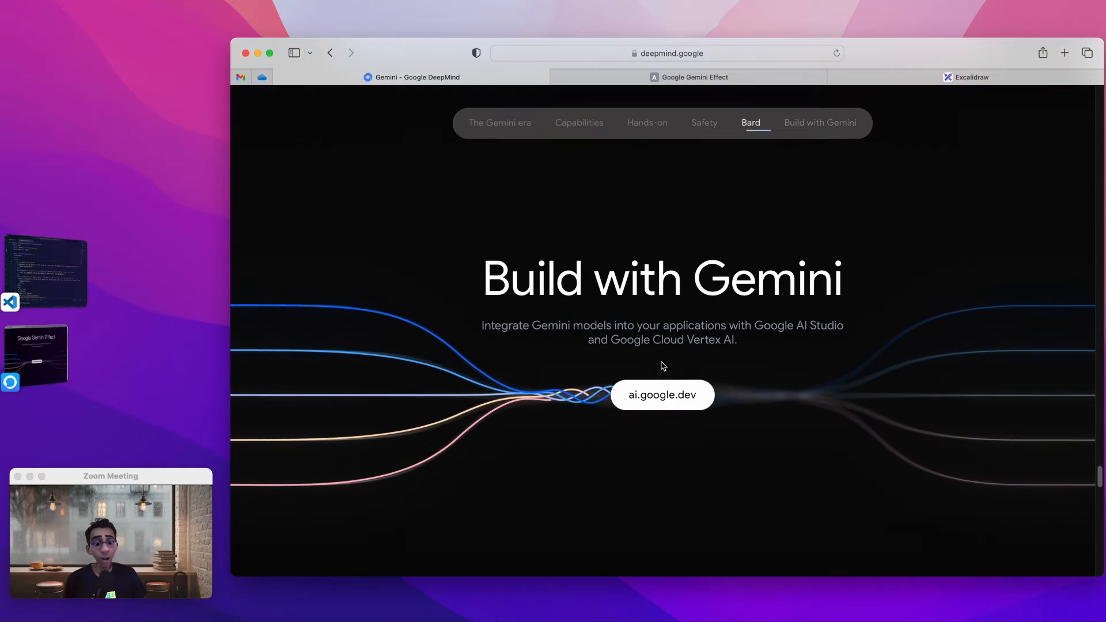
{"action": "left_click", "coordinate": [820, 116]}
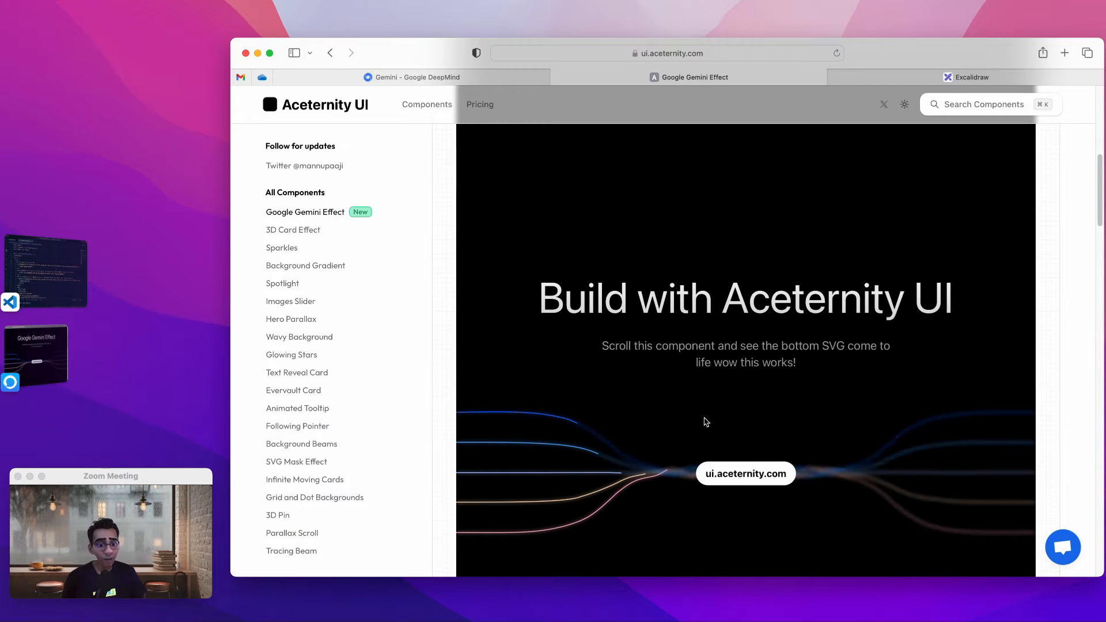
{"action": "mouse_move", "coordinate": [791, 457]}
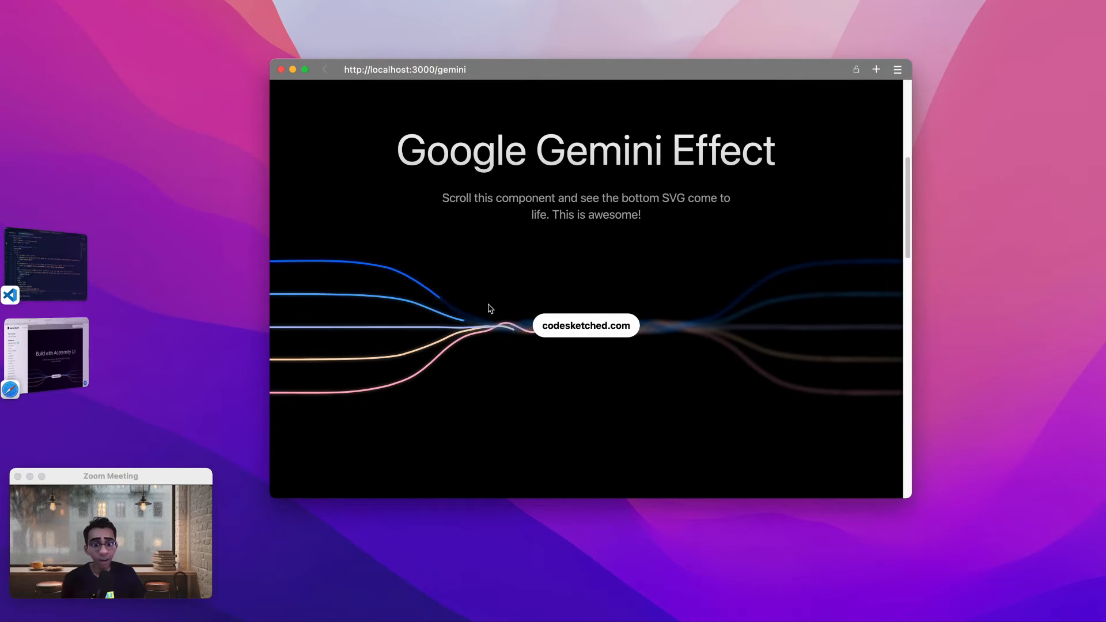
{"action": "scroll", "scroll_direction": "down", "scroll_amount": 3}
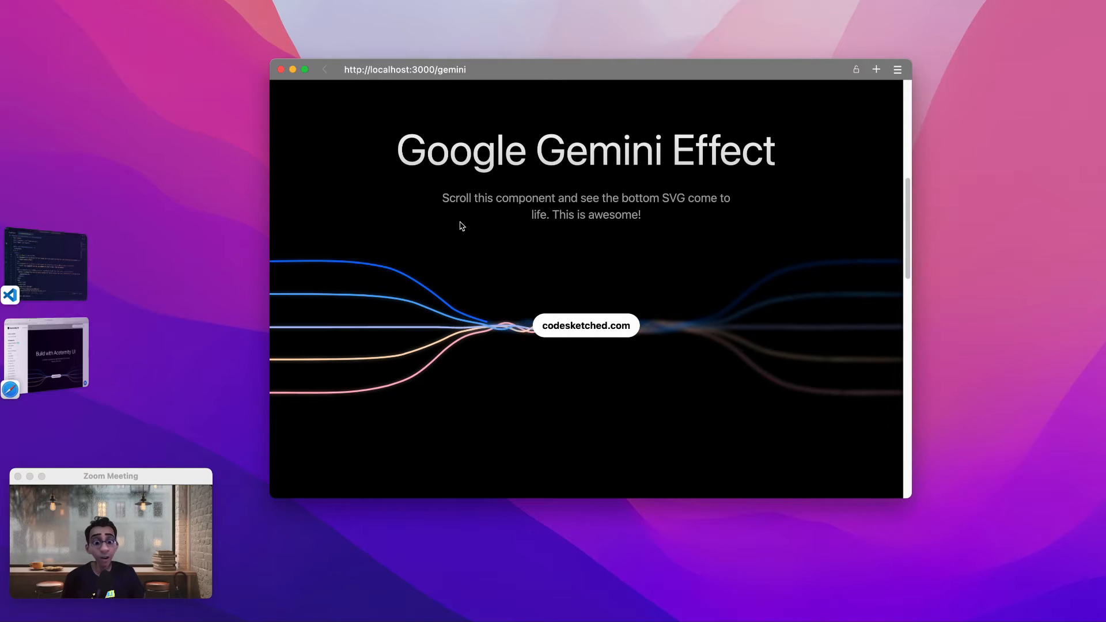
{"action": "mouse_move", "coordinate": [635, 409]}
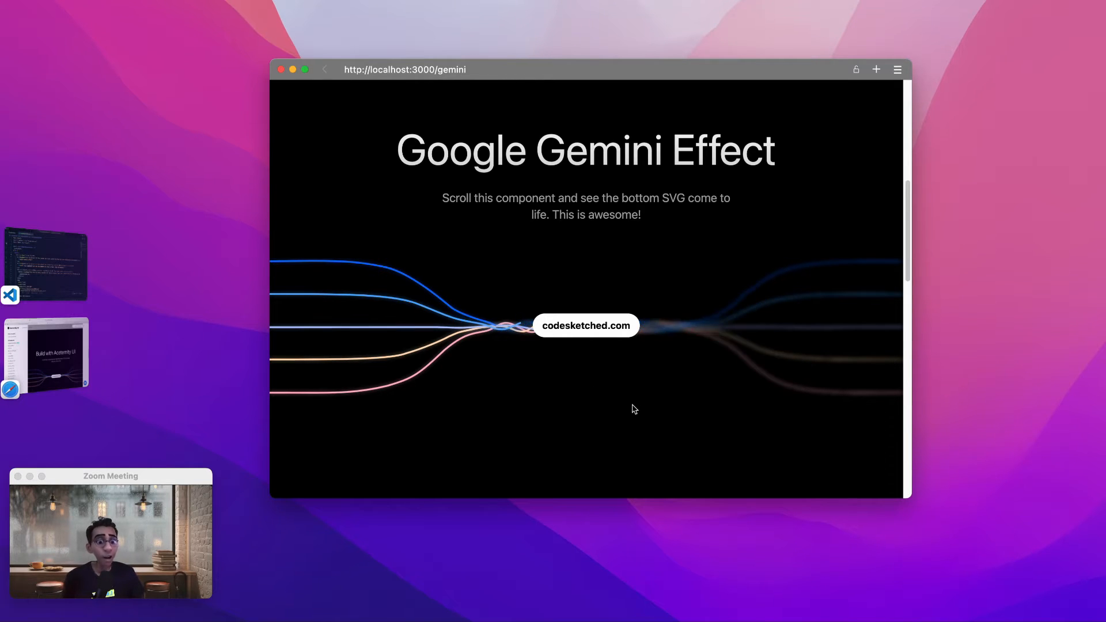
{"action": "scroll", "scroll_direction": "down", "scroll_amount": 3}
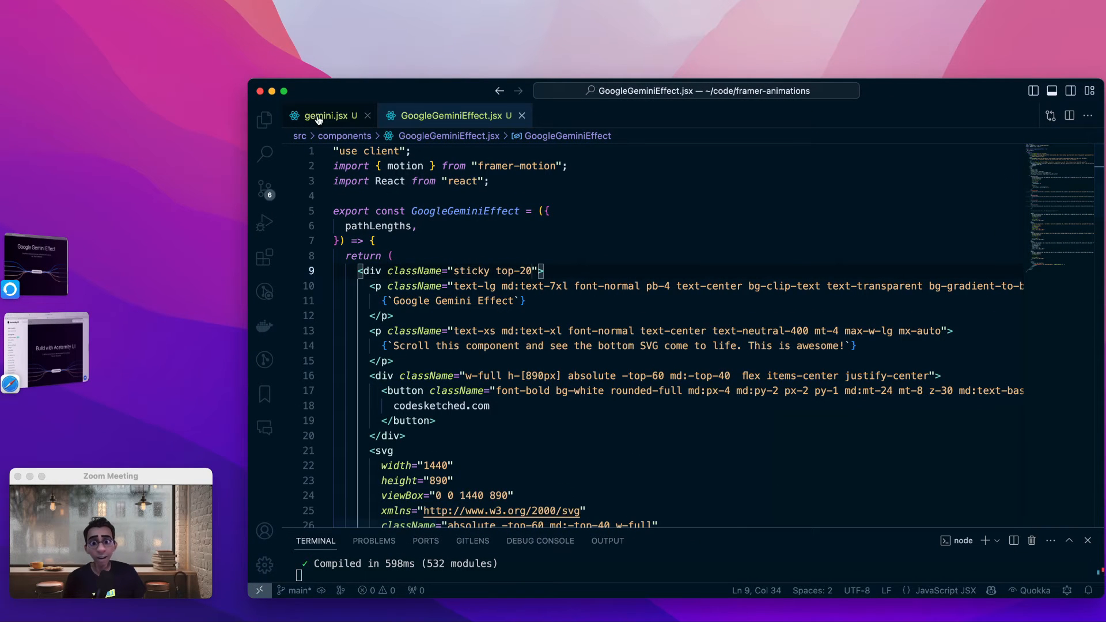
{"action": "left_click", "coordinate": [328, 116]}
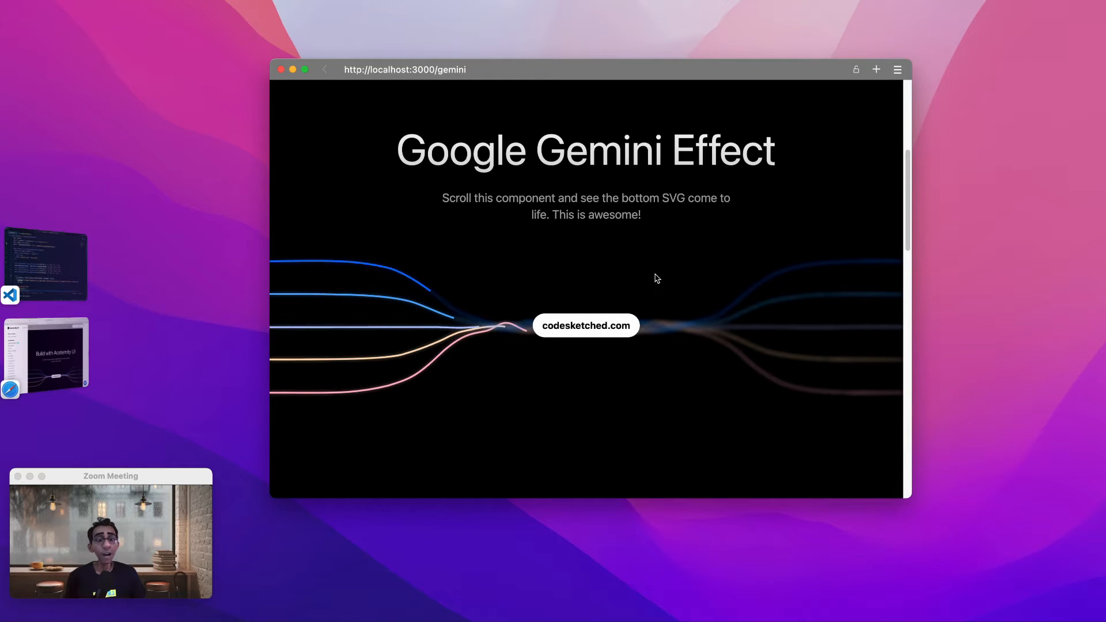
{"action": "mouse_move", "coordinate": [46, 262]}
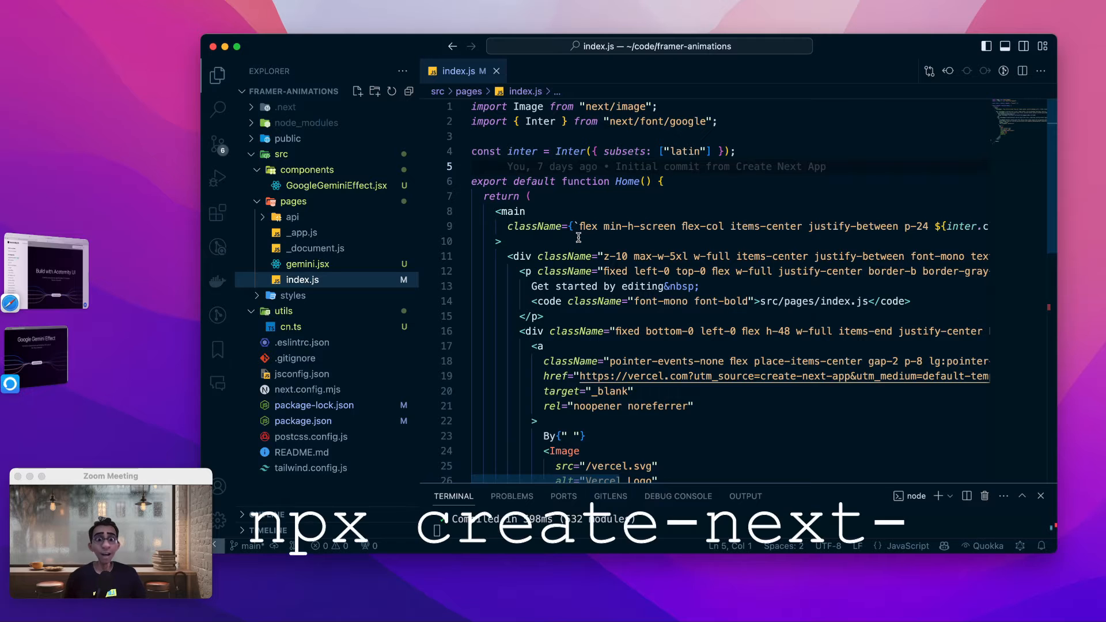
Bring up src/pages/gemini.jsx in the framer-animations project and look through it.
{"action": "type", "text": "app"}
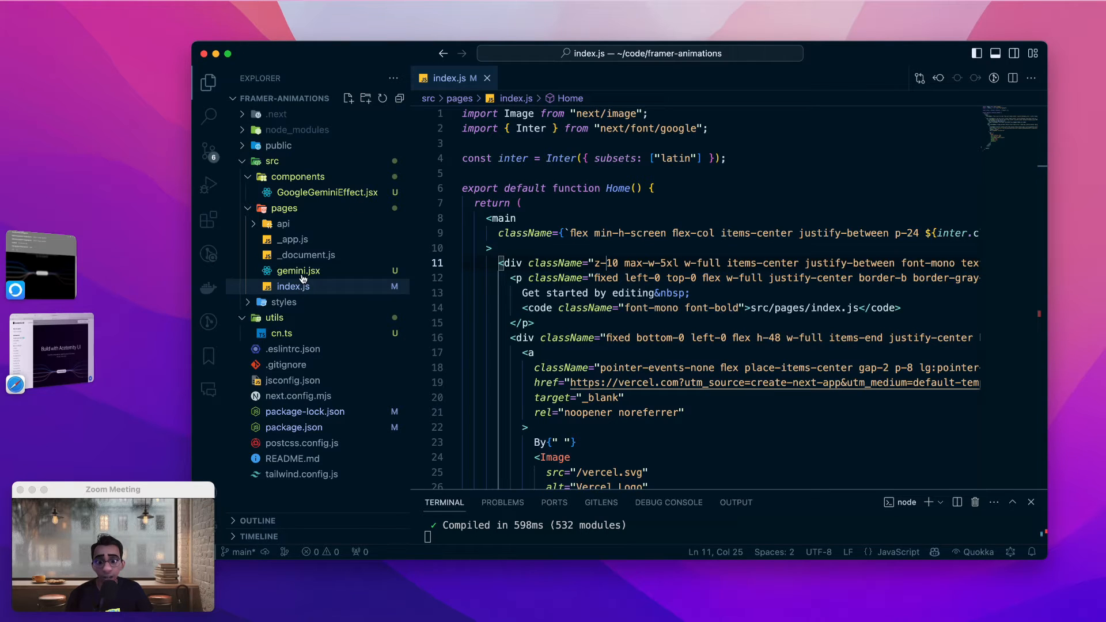
{"action": "left_click", "coordinate": [298, 270]}
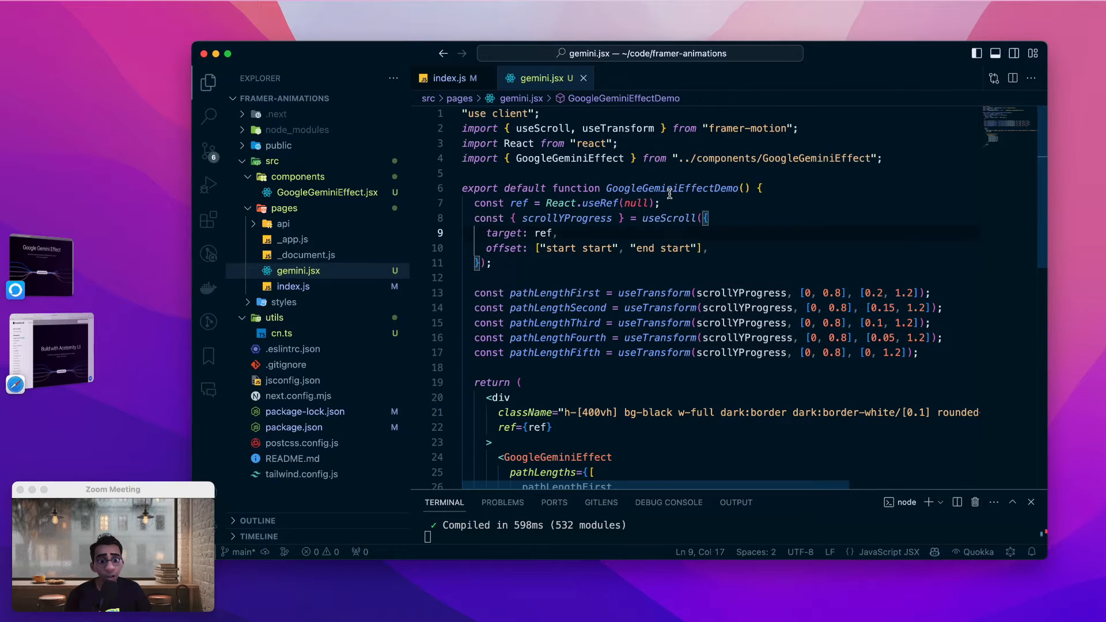
{"action": "scroll", "scroll_direction": "down", "scroll_amount": 3}
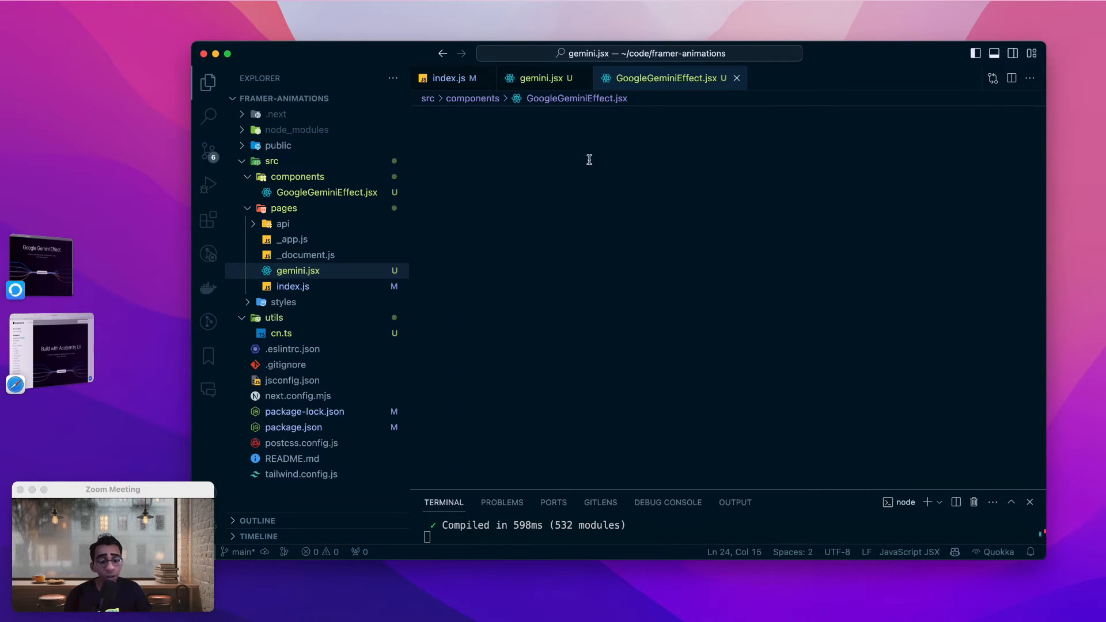
Remove the sticky class from the outer div in GoogleGeminiEffect.jsx, leaving only top-20.
{"action": "left_click", "coordinate": [326, 193]}
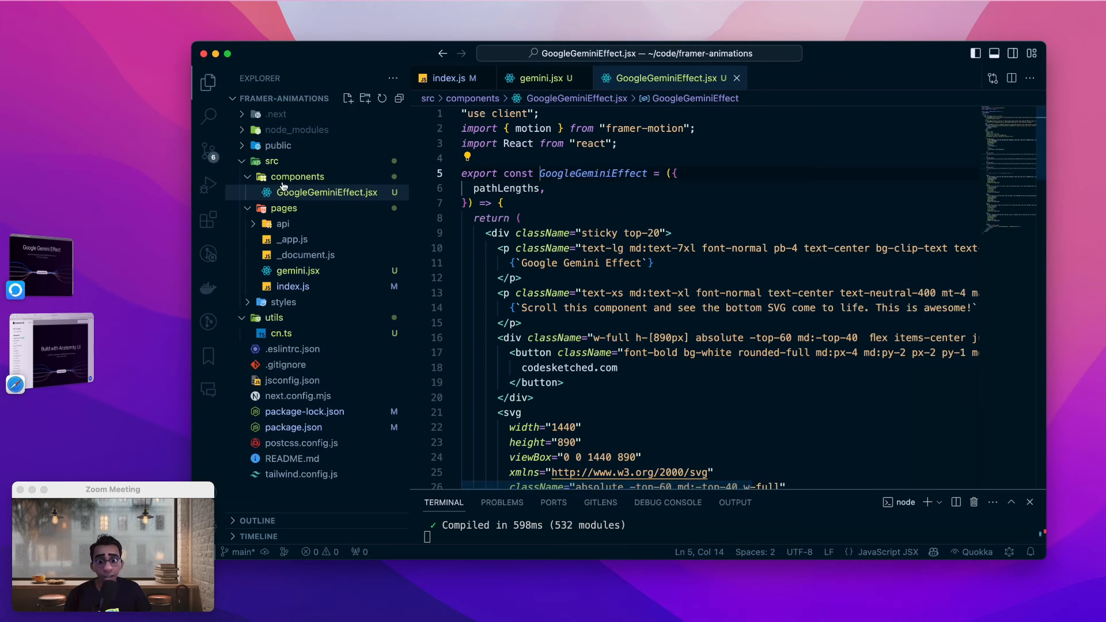
{"action": "mouse_move", "coordinate": [596, 233]}
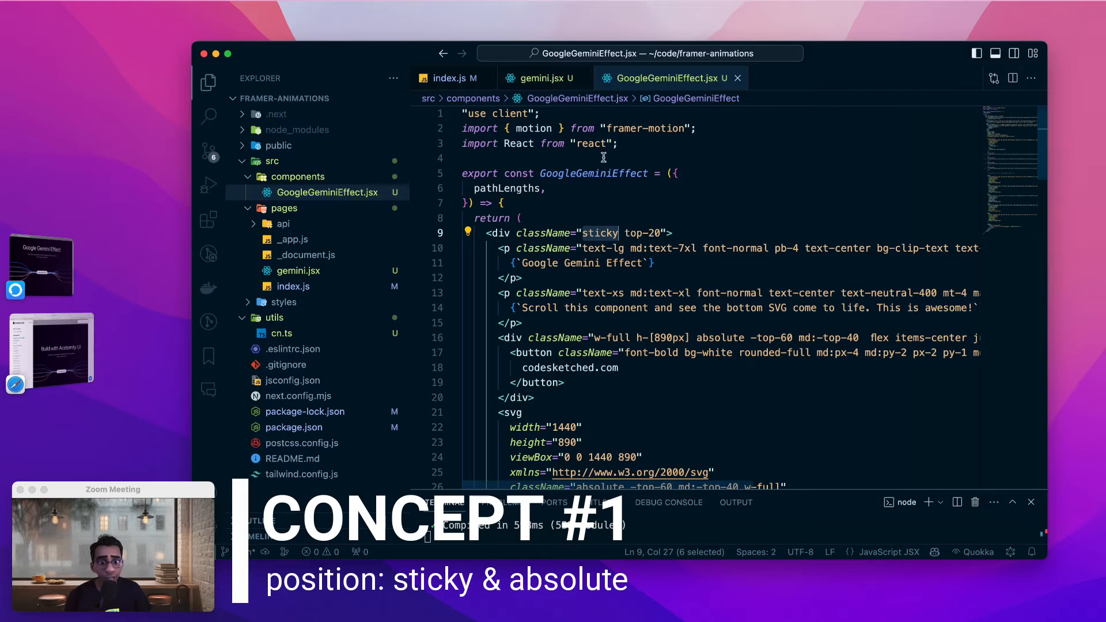
{"action": "mouse_move", "coordinate": [602, 226]}
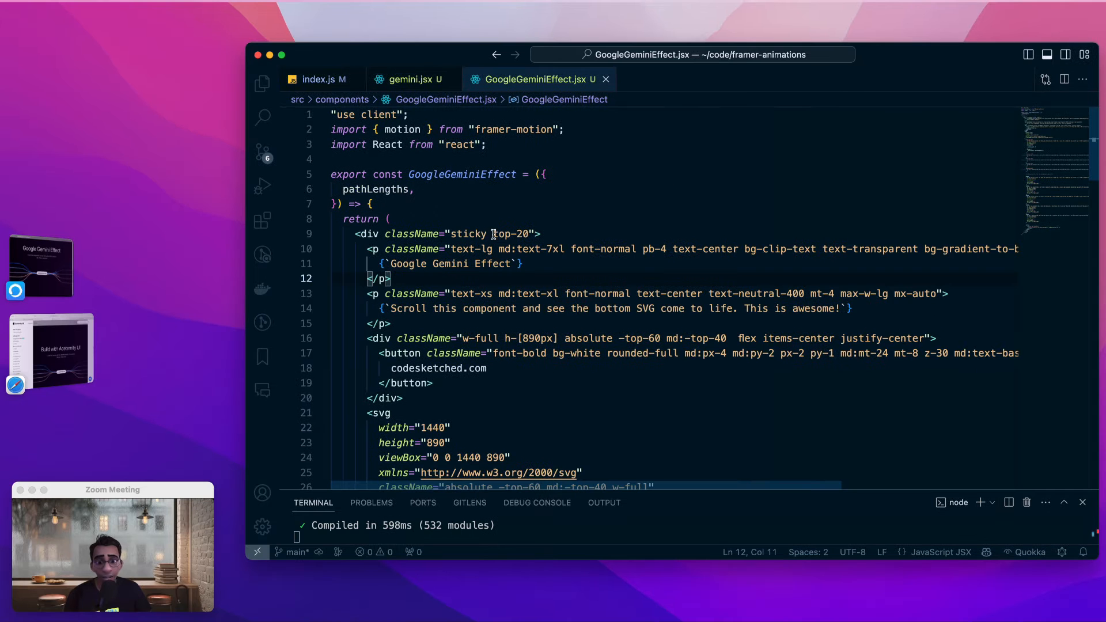
{"action": "double_click", "coordinate": [468, 234]}
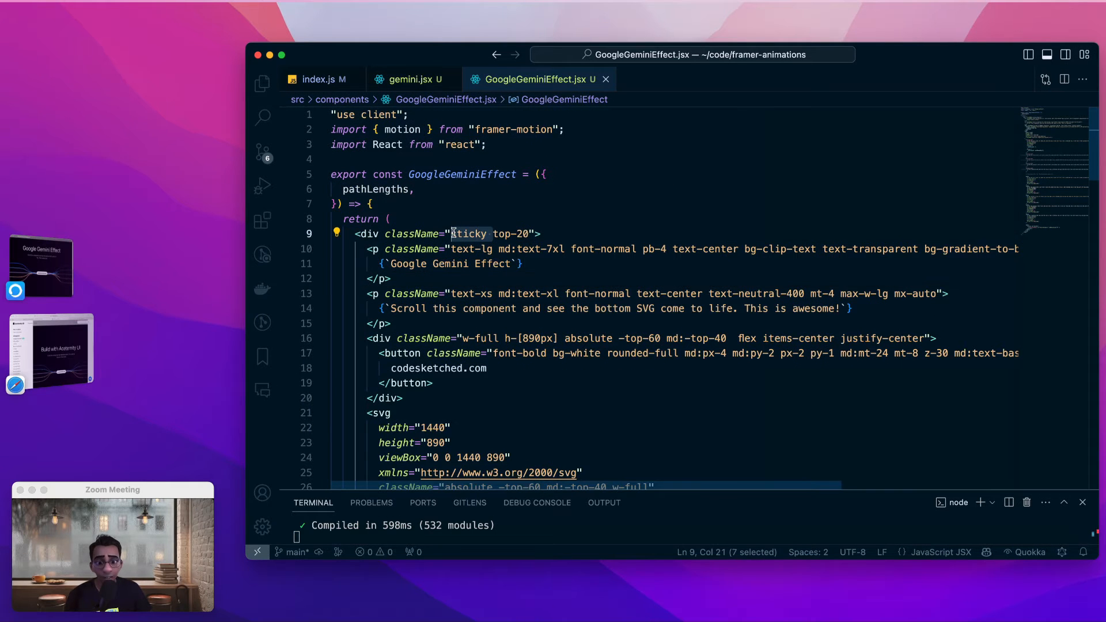
{"action": "key", "text": "Delete"}
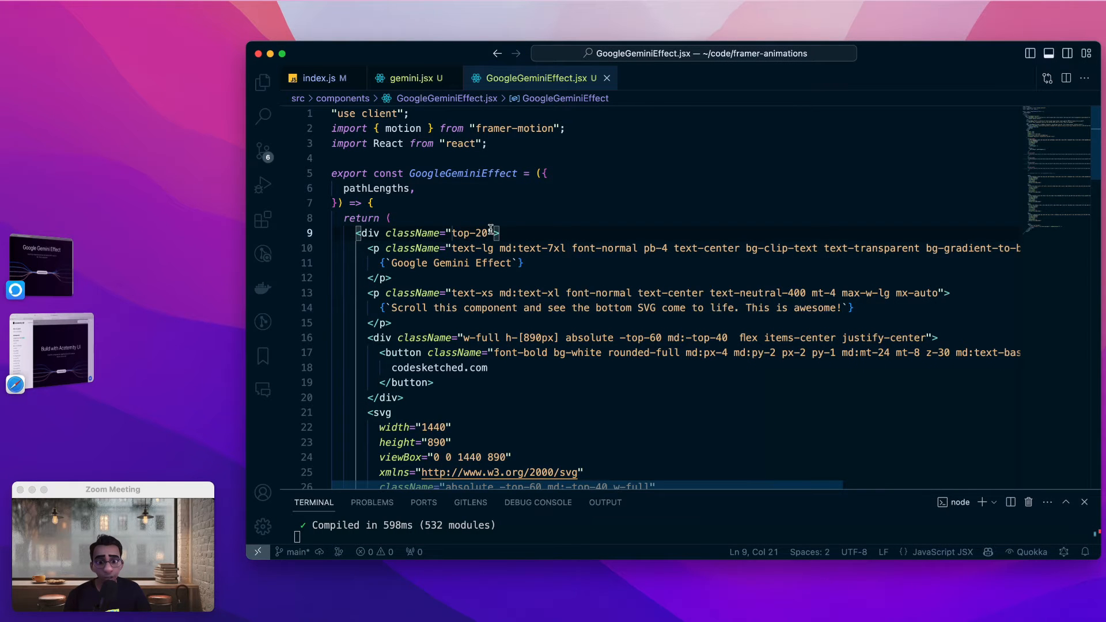
Scroll the localhost:3000/gemini demo up and down to draw in the glowing lines.
{"action": "left_click", "coordinate": [16, 386]}
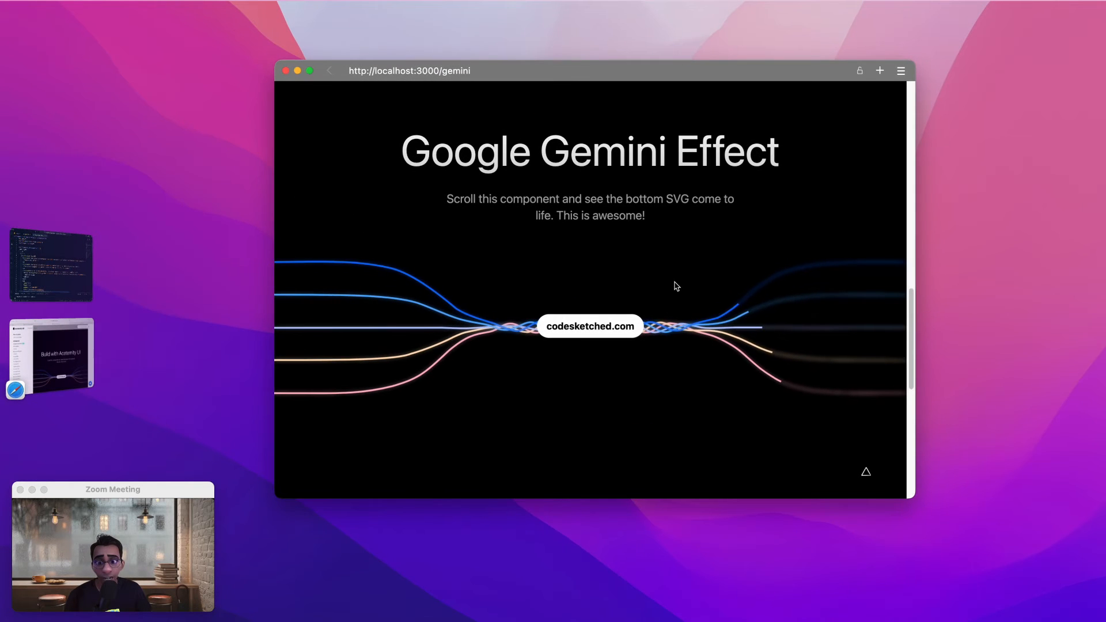
{"action": "scroll", "scroll_direction": "down", "scroll_amount": 3}
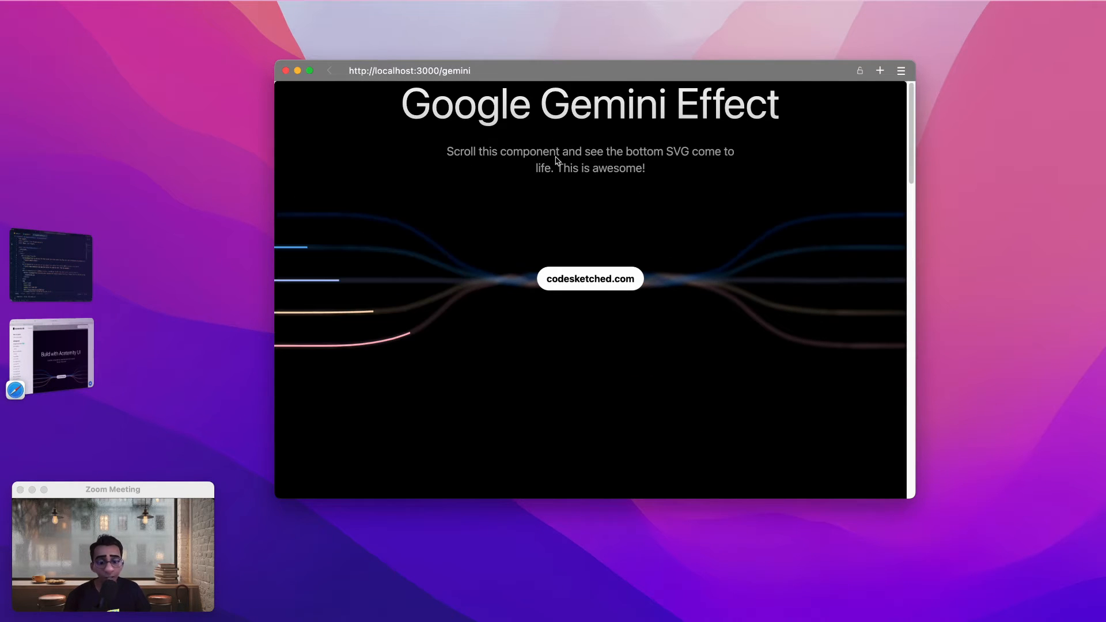
{"action": "scroll", "scroll_direction": "down", "scroll_amount": 3}
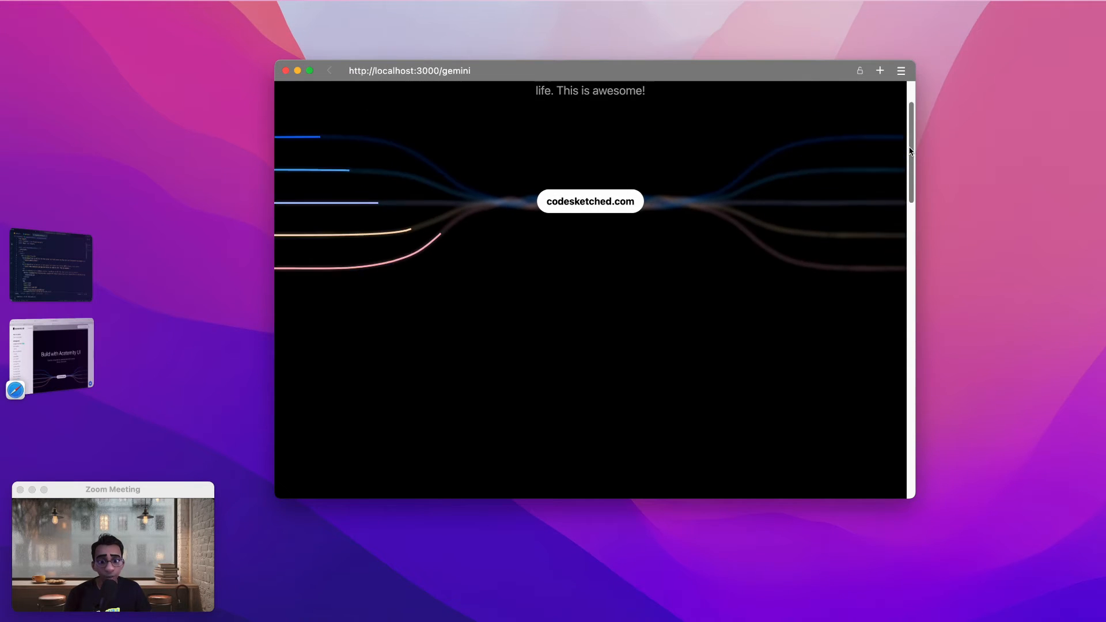
{"action": "scroll", "scroll_direction": "up", "scroll_amount": 3}
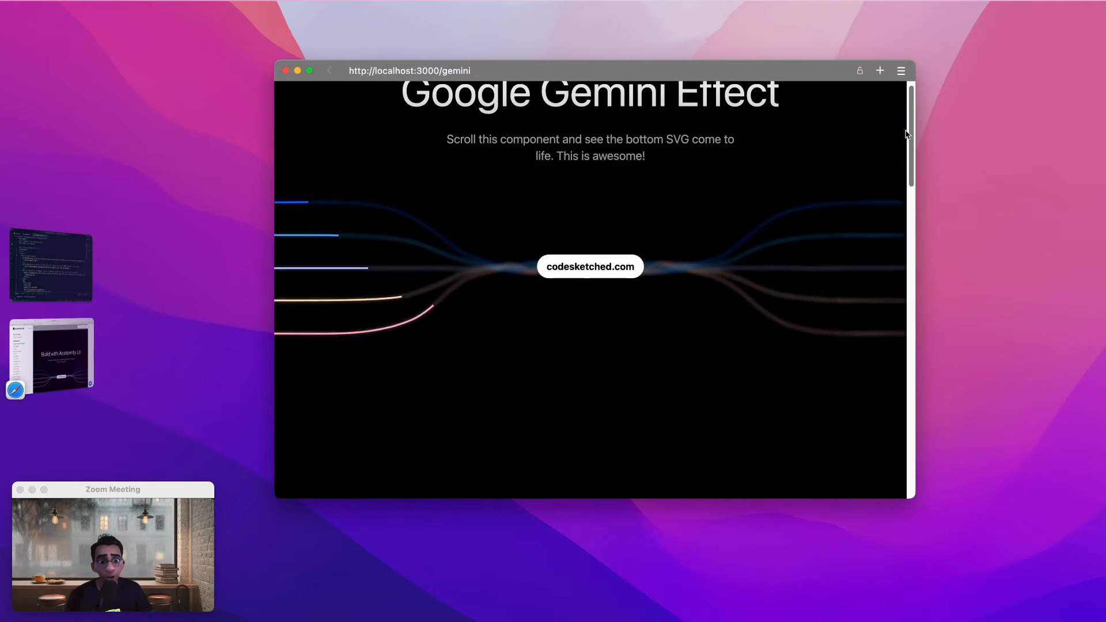
{"action": "scroll", "scroll_direction": "up", "scroll_amount": 3}
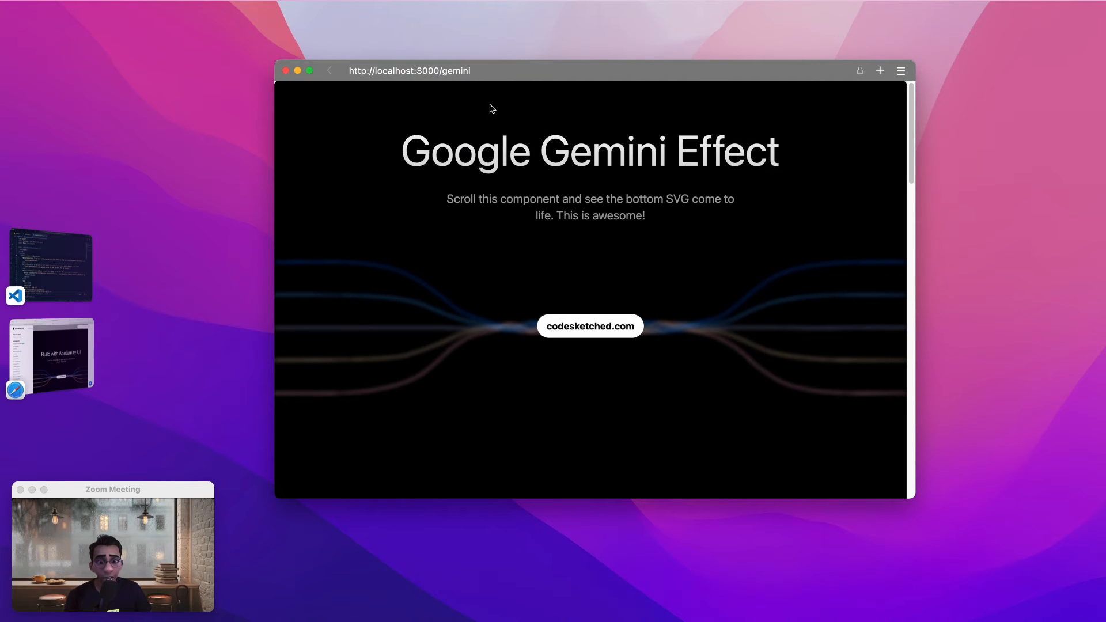
{"action": "mouse_move", "coordinate": [474, 91]}
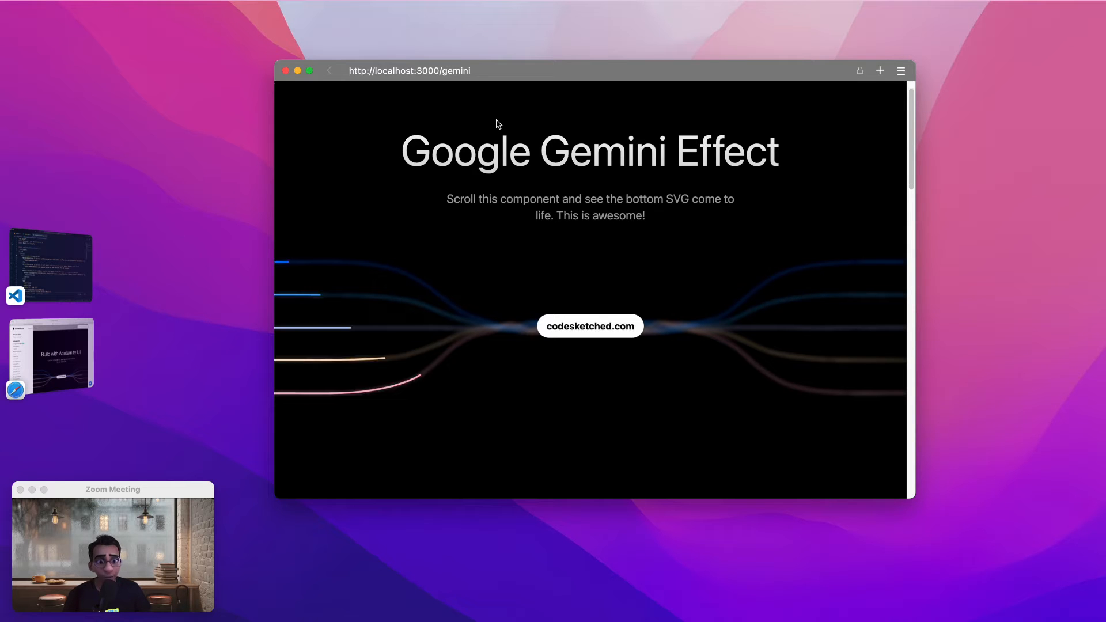
{"action": "scroll", "scroll_direction": "down", "scroll_amount": 3}
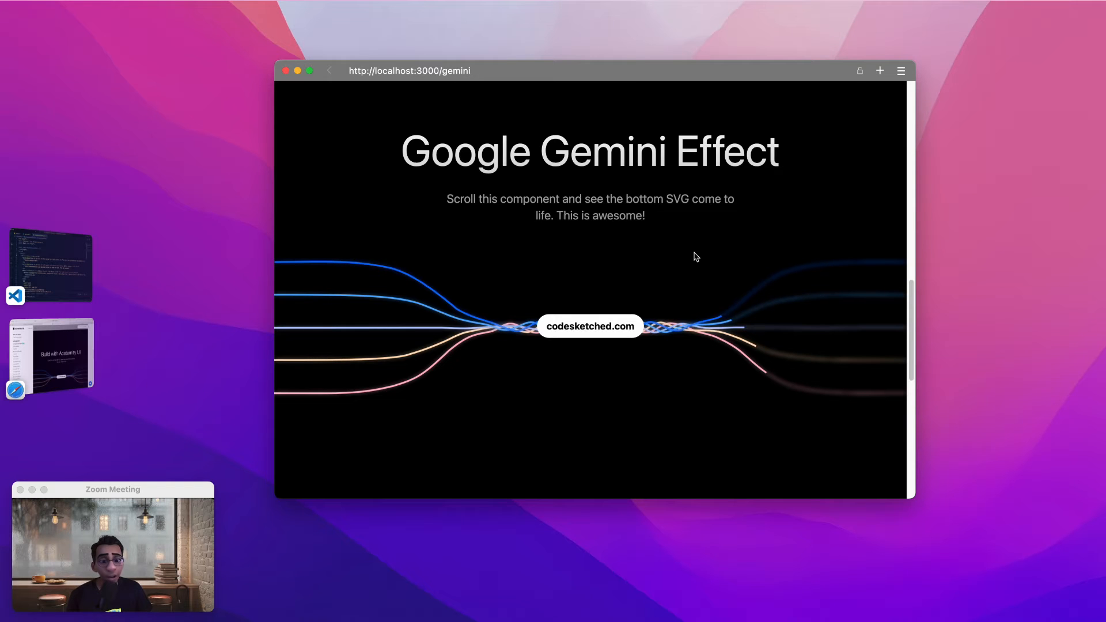
{"action": "mouse_move", "coordinate": [893, 289]}
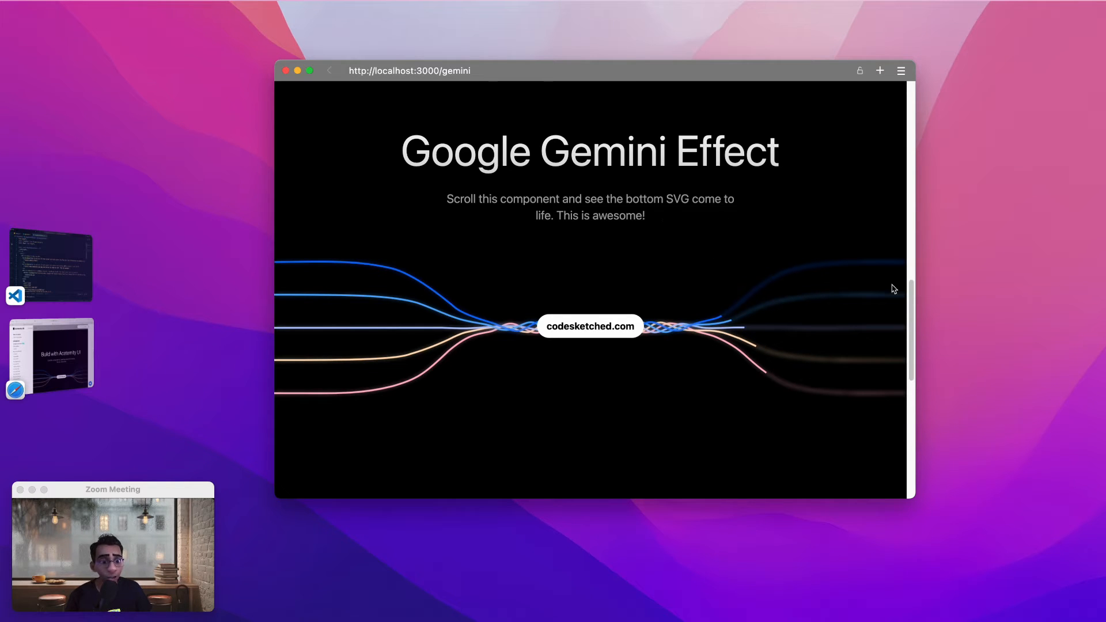
{"action": "scroll", "scroll_direction": "down", "scroll_amount": 3}
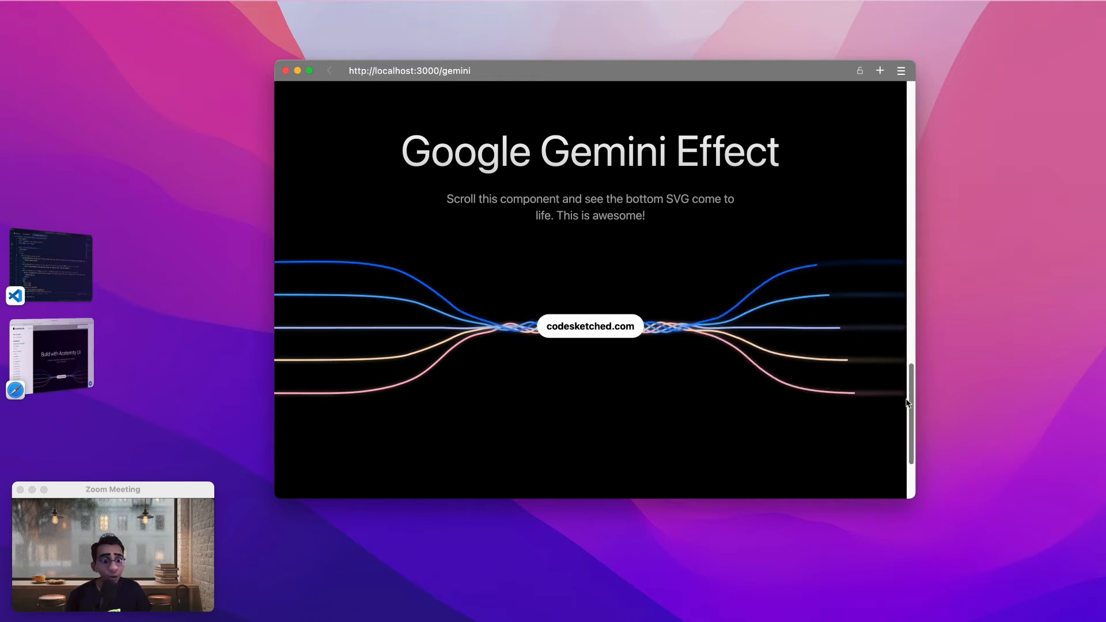
Return to gemini.jsx in VS Code showing the five path-length transforms and 400vh wrapper.
{"action": "left_click", "coordinate": [15, 296]}
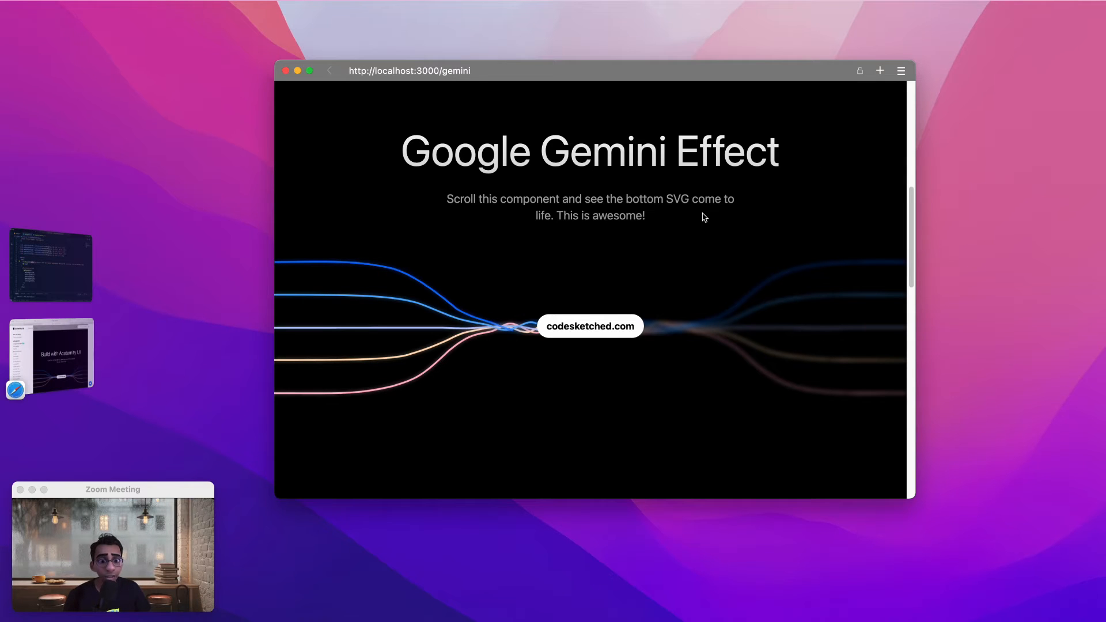
{"action": "scroll", "scroll_direction": "down", "scroll_amount": 3}
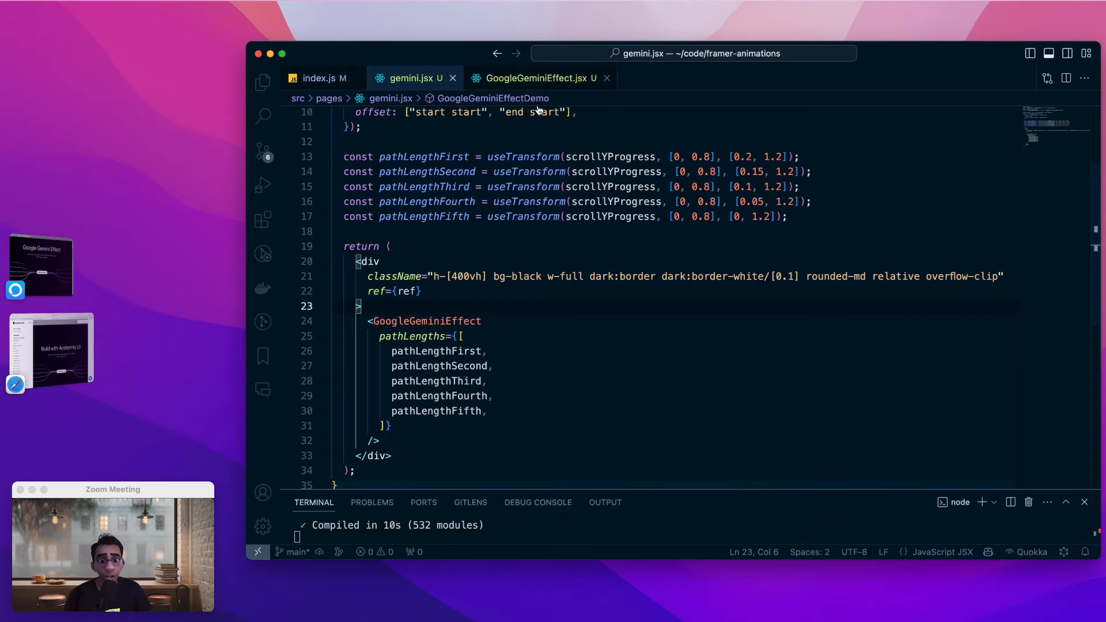
In gemini.jsx, highlight the outer wrapping div, the GoogleGeminiEffect usage and its relative class.
{"action": "left_click", "coordinate": [537, 78]}
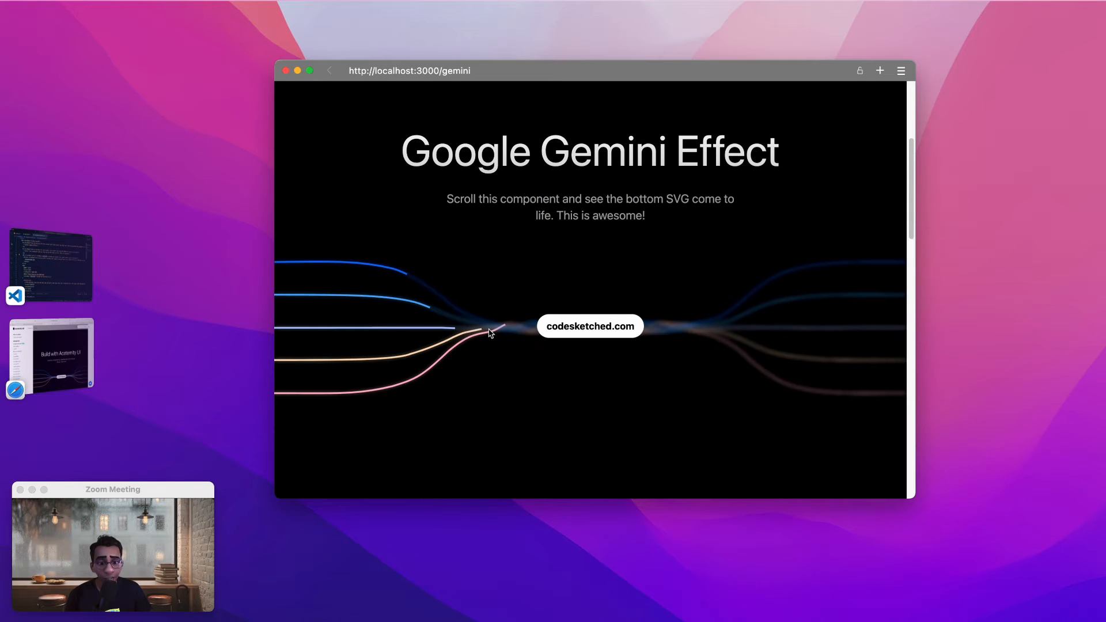
{"action": "scroll", "scroll_direction": "down", "scroll_amount": 3}
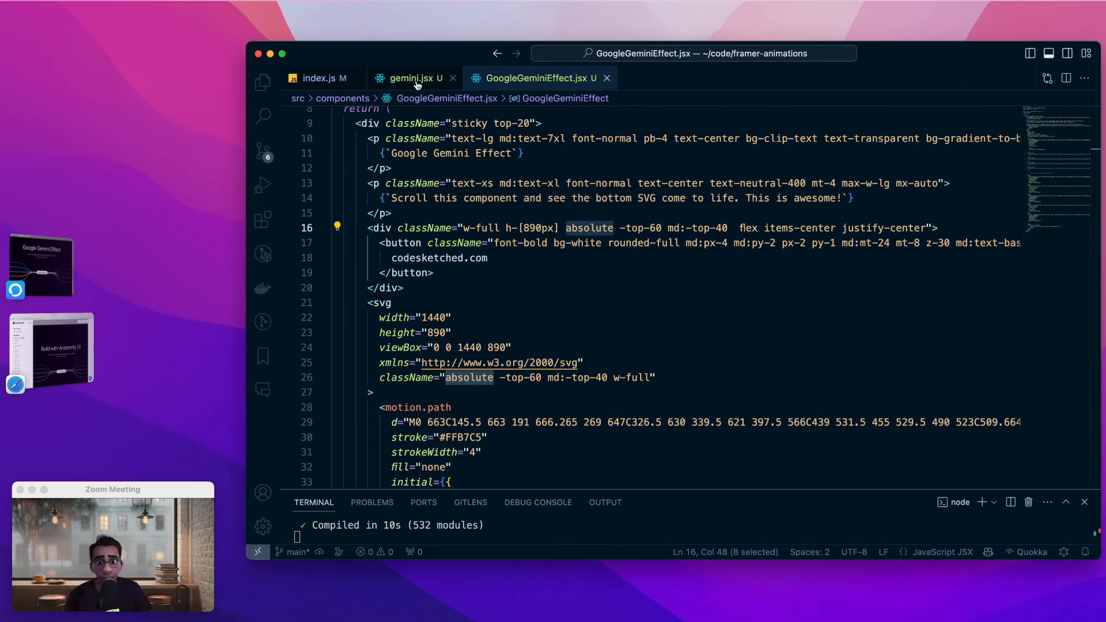
{"action": "left_click", "coordinate": [417, 78]}
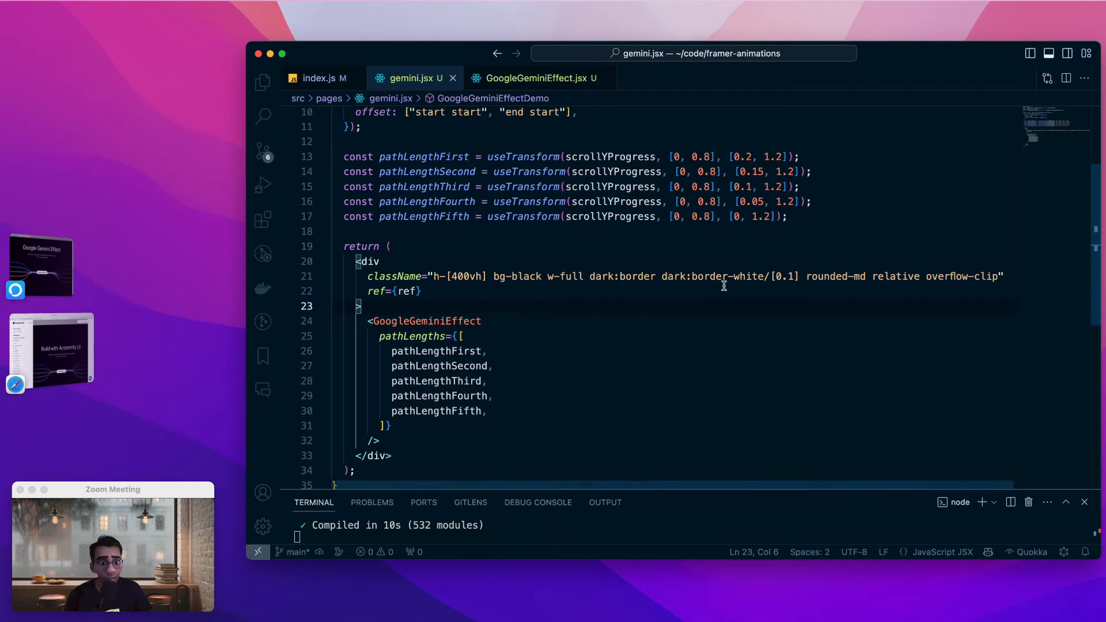
{"action": "double_click", "coordinate": [368, 262]}
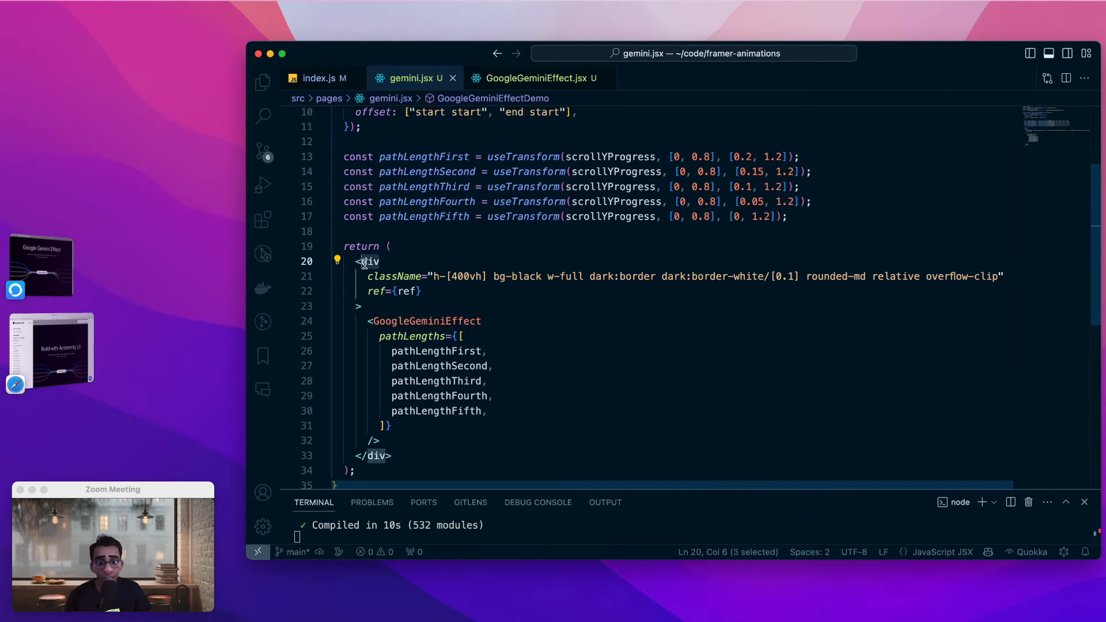
{"action": "double_click", "coordinate": [426, 321]}
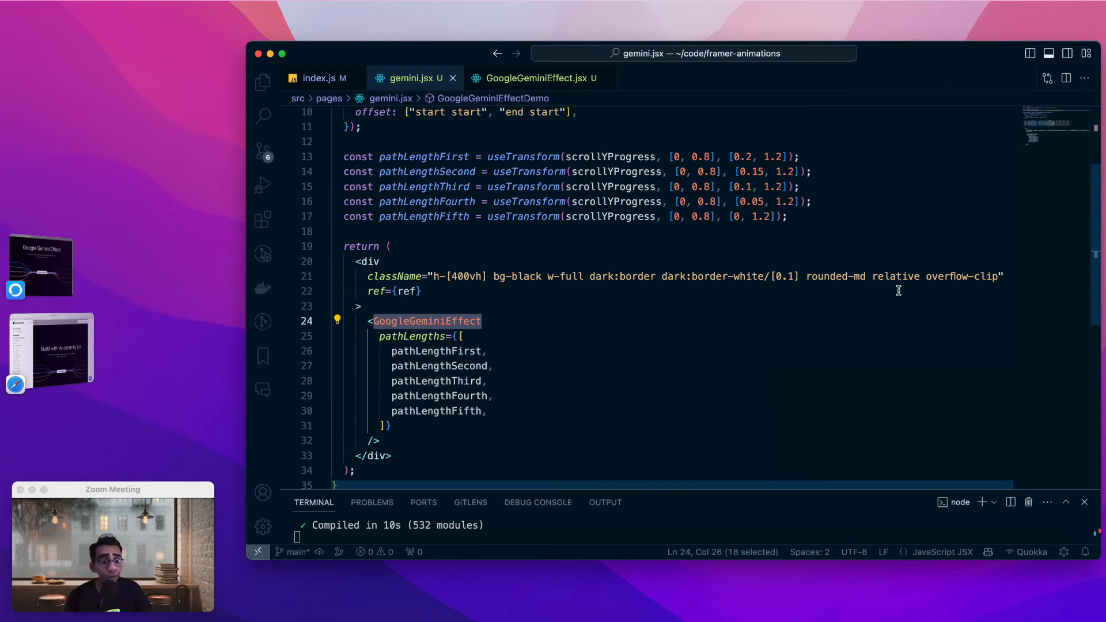
{"action": "double_click", "coordinate": [896, 277]}
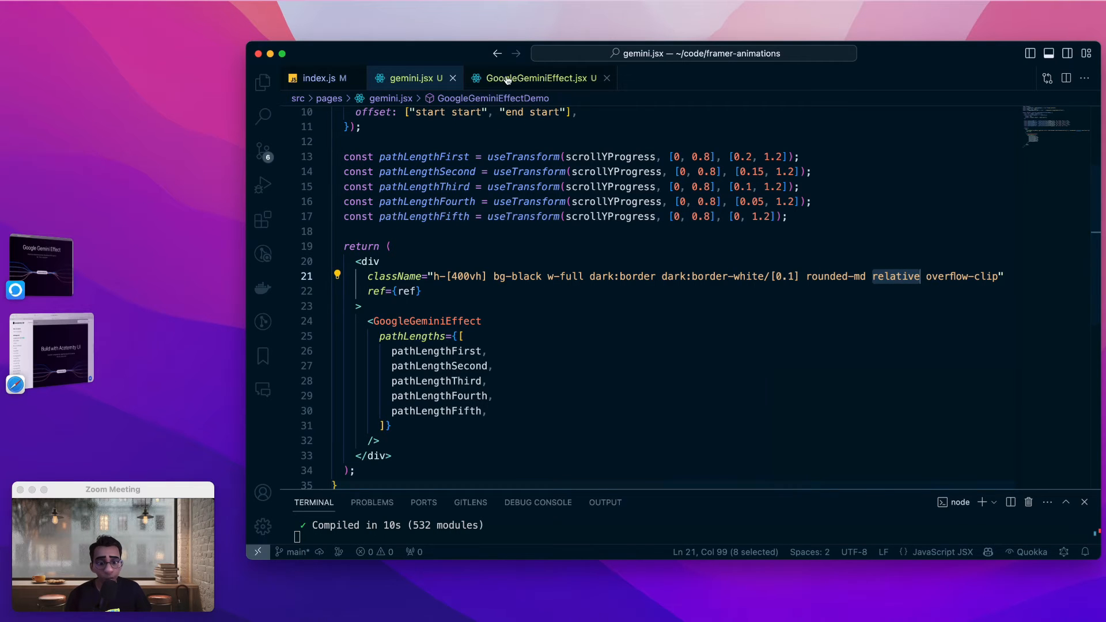
Review GoogleGeminiEffect.jsx's heading, codesketched.com button and svg markup.
{"action": "left_click", "coordinate": [532, 78]}
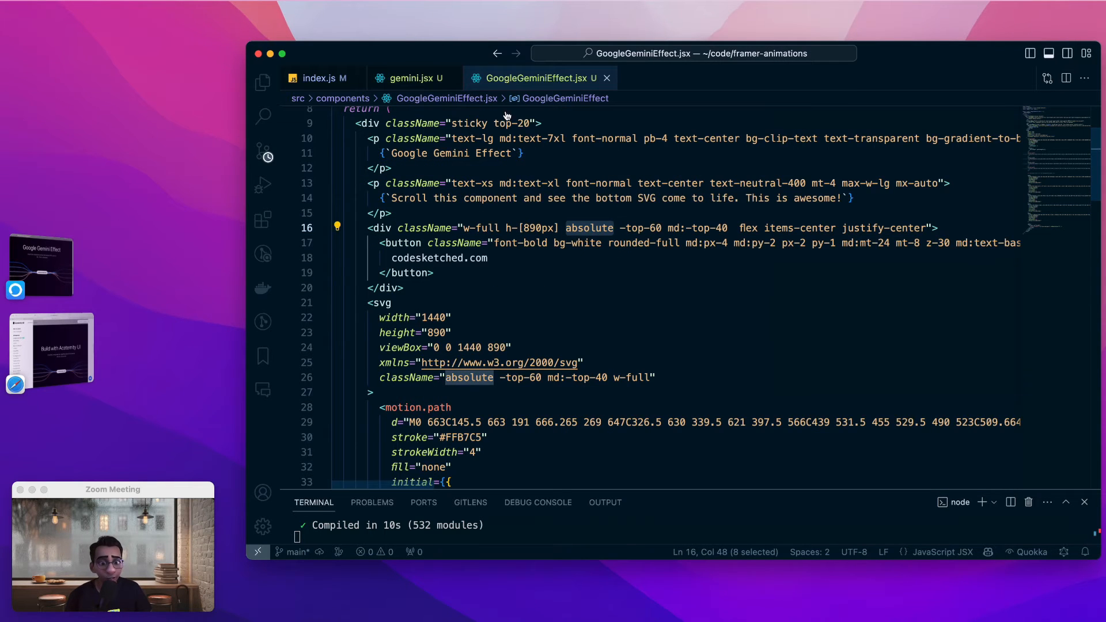
{"action": "scroll", "scroll_direction": "down", "scroll_amount": 3}
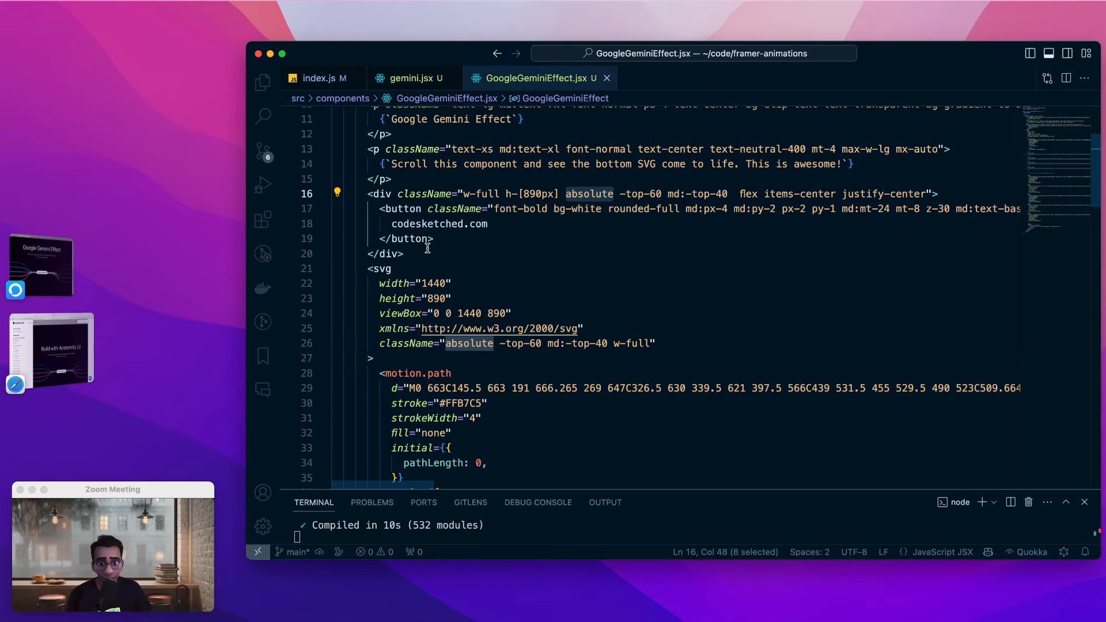
{"action": "double_click", "coordinate": [426, 224]}
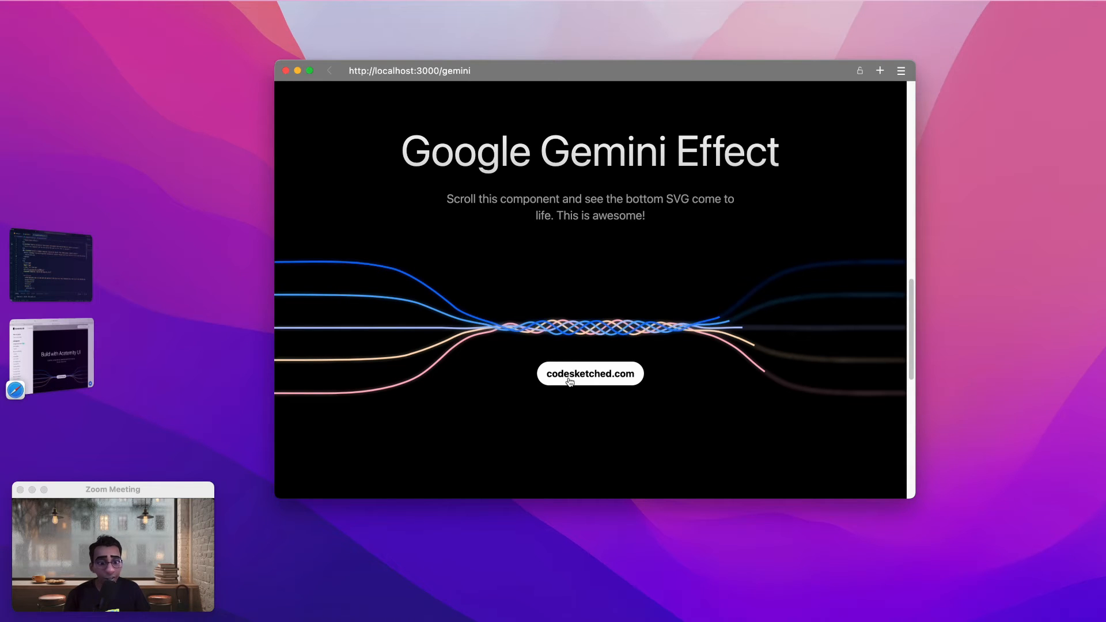
{"action": "mouse_move", "coordinate": [548, 335]}
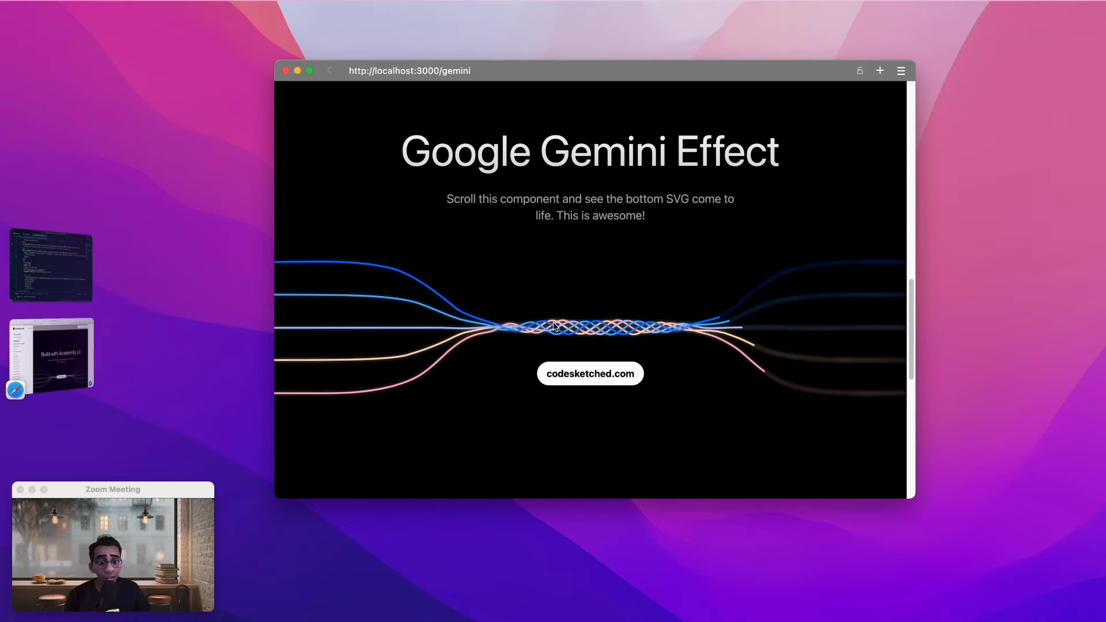
{"action": "mouse_move", "coordinate": [138, 286]}
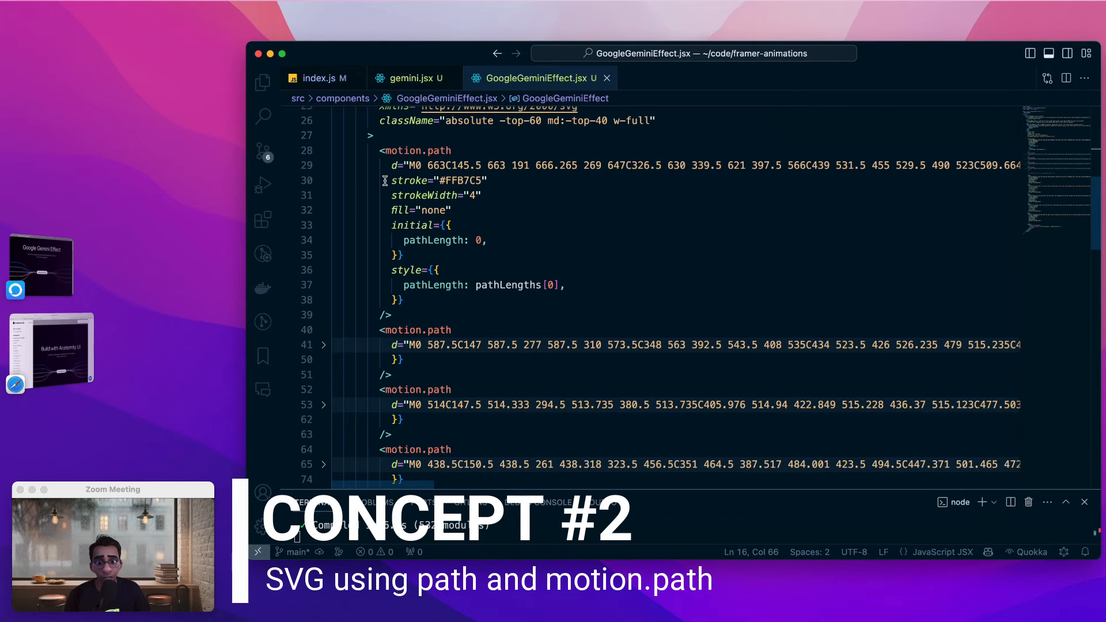
Scroll through the motion.path elements and blurred path copies in GoogleGeminiEffect.jsx.
{"action": "scroll", "scroll_direction": "down", "scroll_amount": 3}
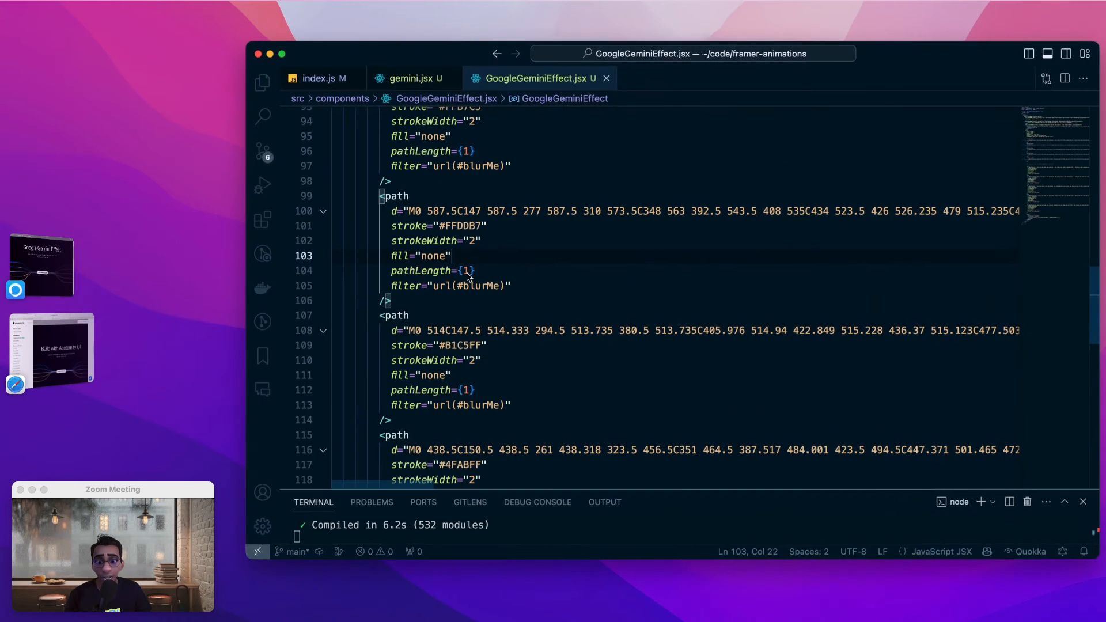
{"action": "scroll", "scroll_direction": "down", "scroll_amount": 3}
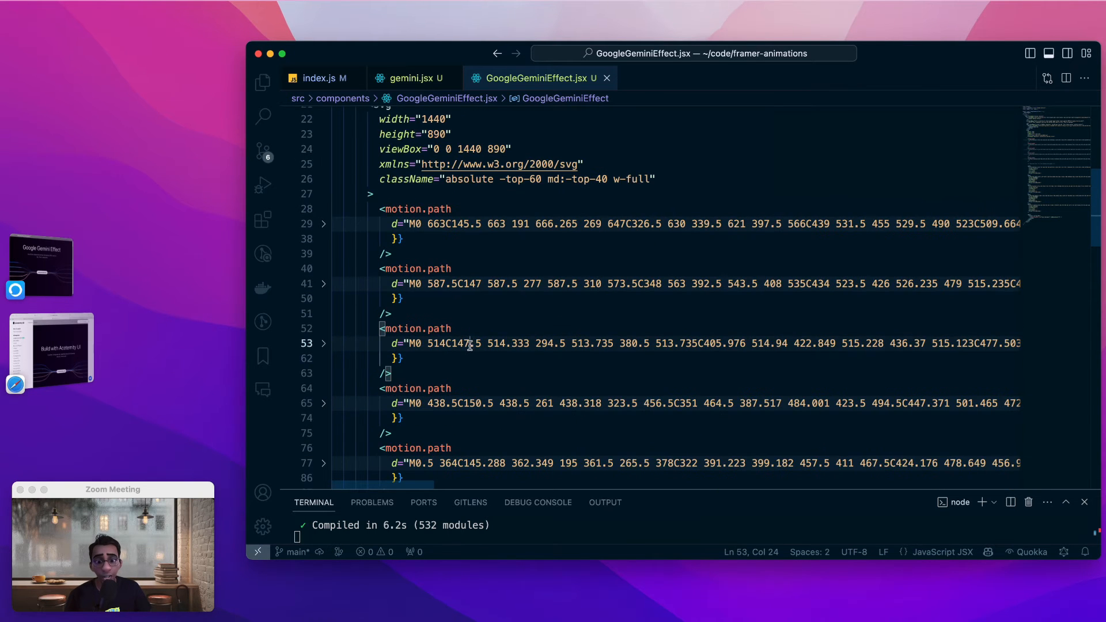
{"action": "scroll", "scroll_direction": "down", "scroll_amount": 3}
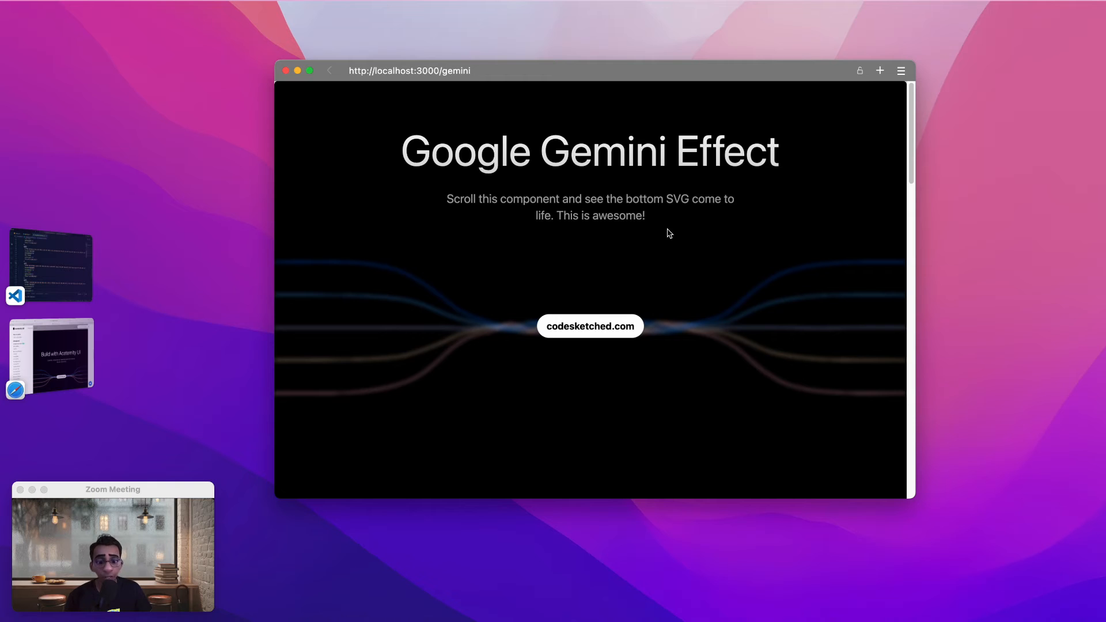
{"action": "mouse_move", "coordinate": [376, 404]}
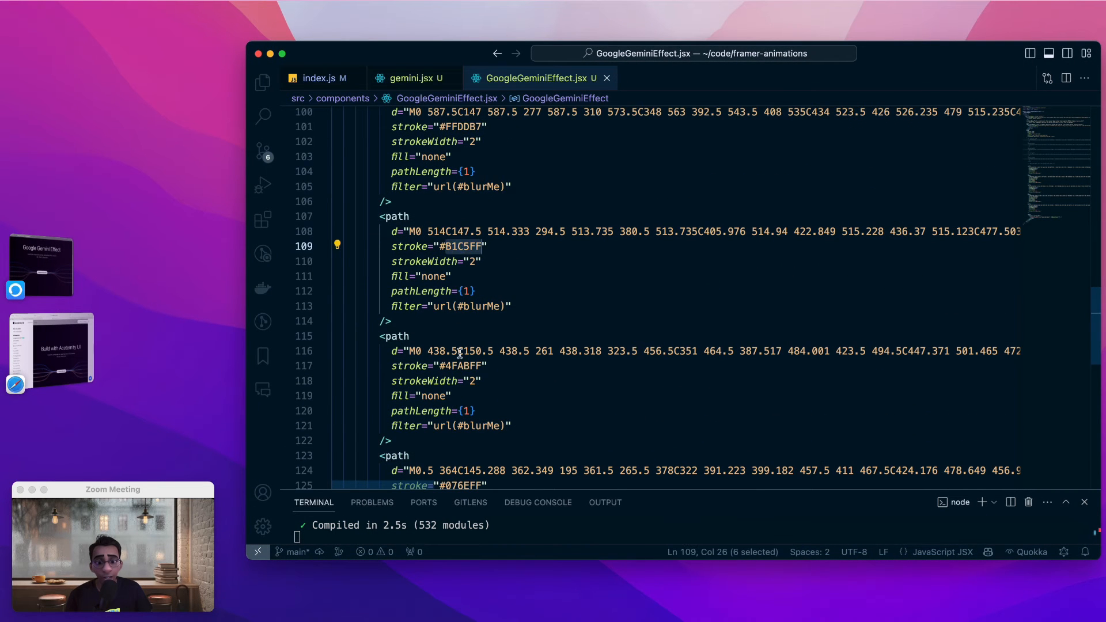
{"action": "scroll", "scroll_direction": "down", "scroll_amount": 3}
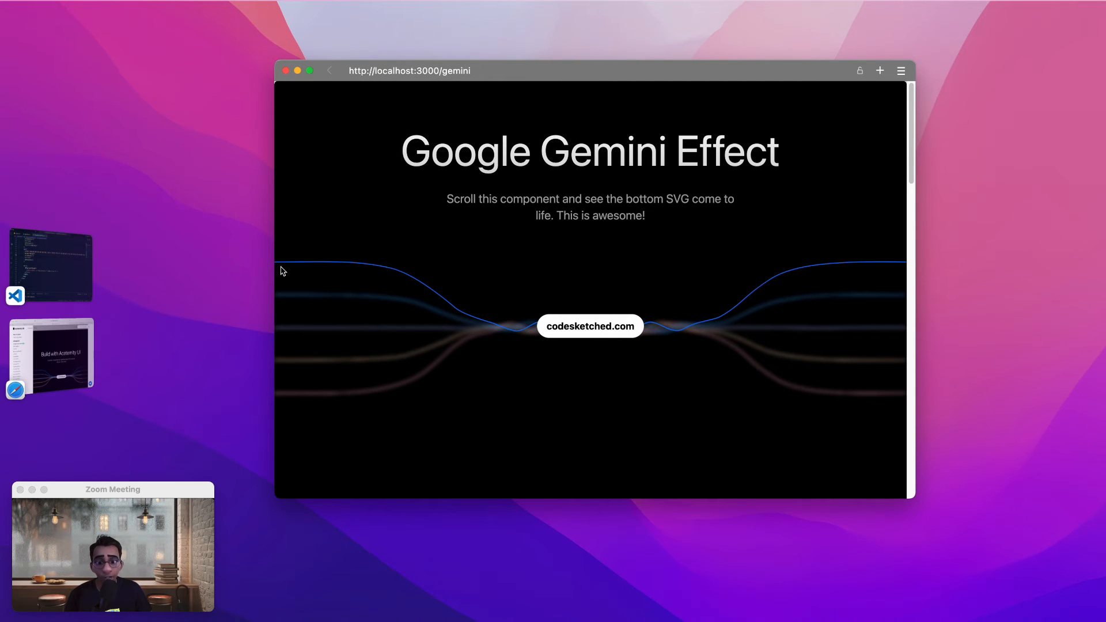
{"action": "mouse_move", "coordinate": [654, 331]}
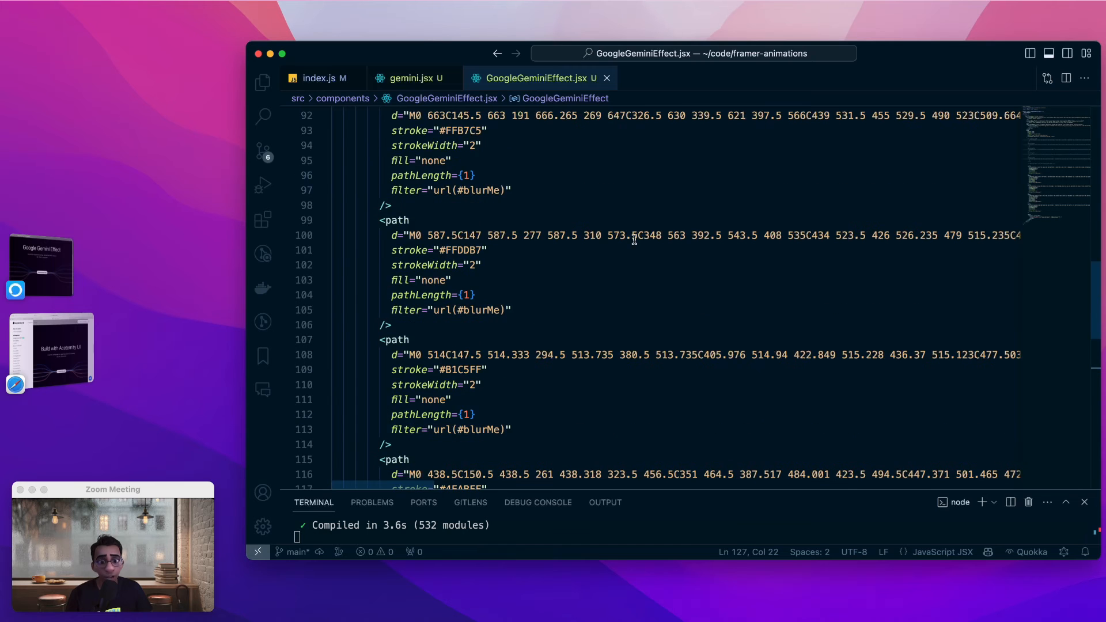
In gemini.jsx, highlight the useScroll hook to explain where scroll progress comes from.
{"action": "scroll", "scroll_direction": "down", "scroll_amount": 3}
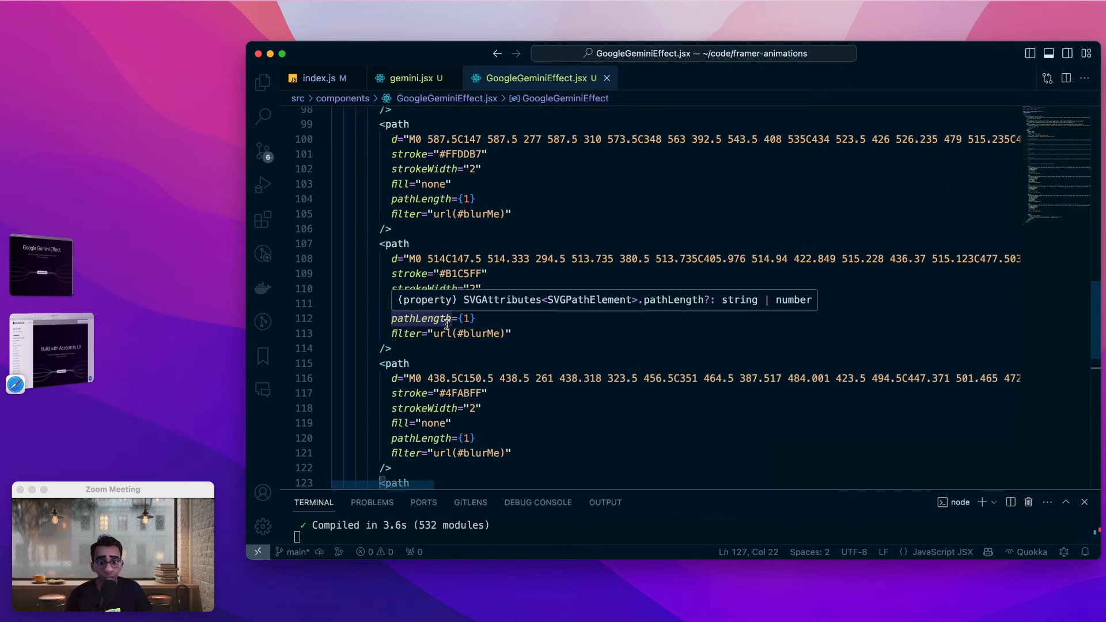
{"action": "left_click", "coordinate": [409, 78]}
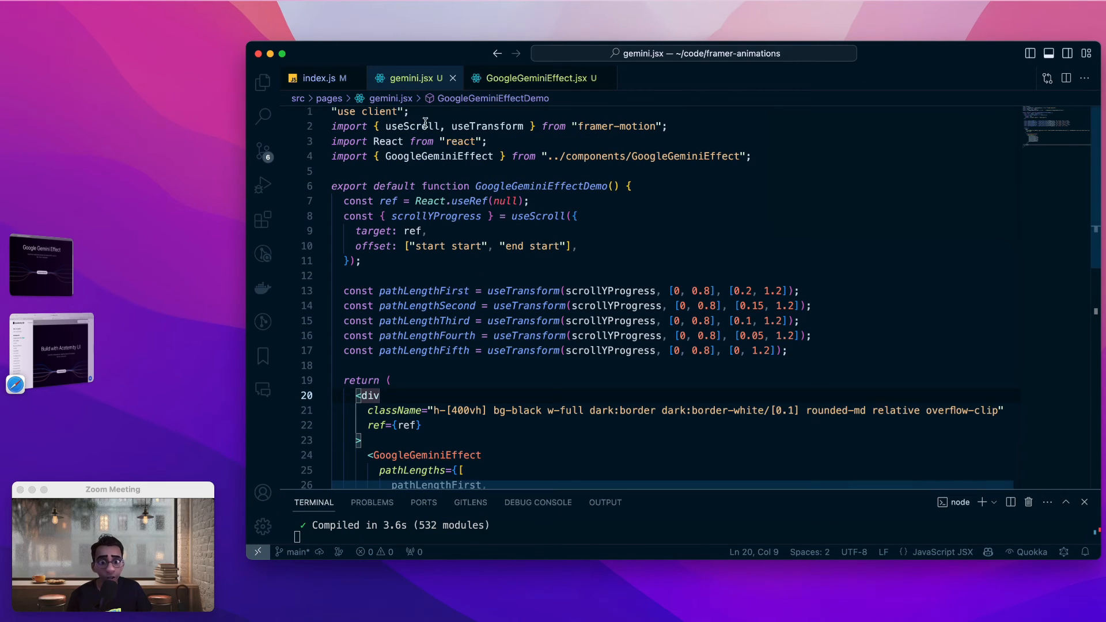
{"action": "double_click", "coordinate": [412, 126]}
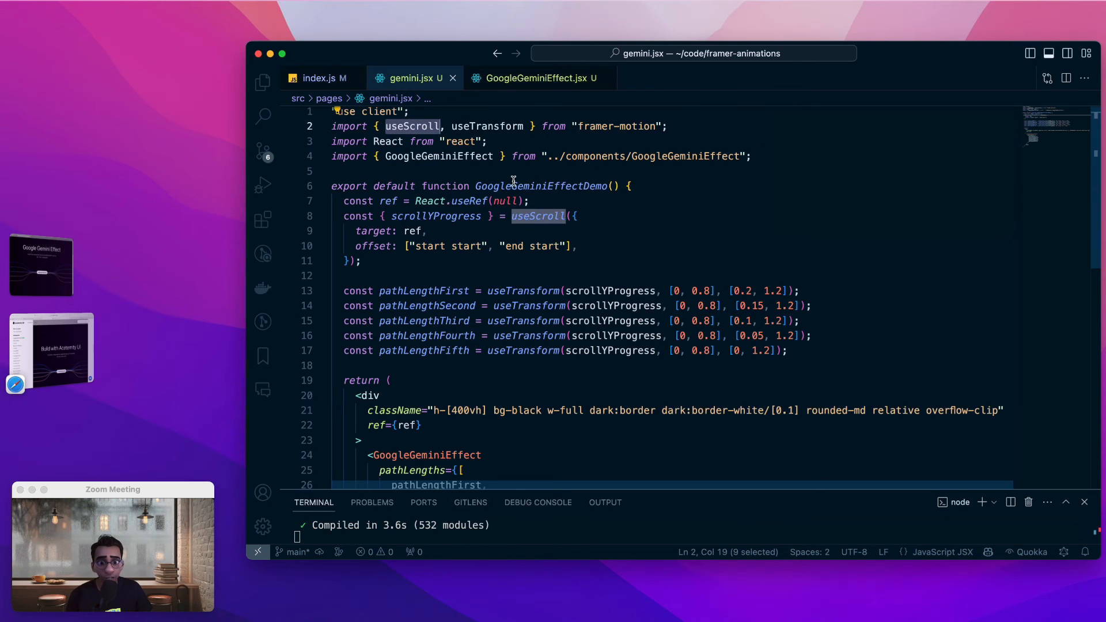
{"action": "left_click", "coordinate": [541, 186]}
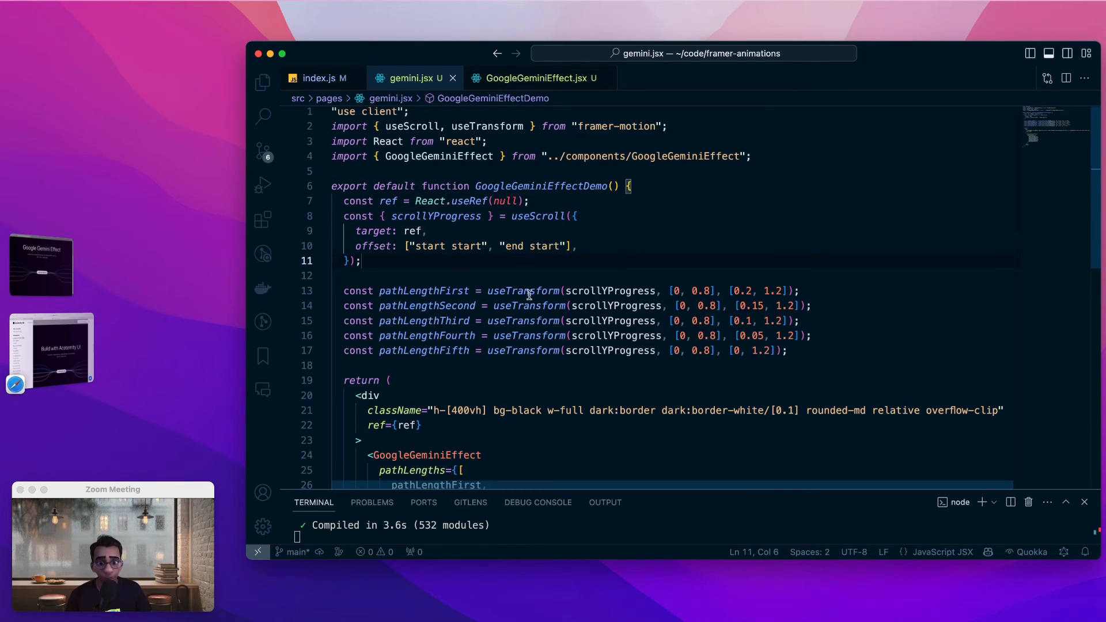
Highlight scrollYProgress occurrences and useTransform mapping it to the five path lengths.
{"action": "double_click", "coordinate": [537, 216]}
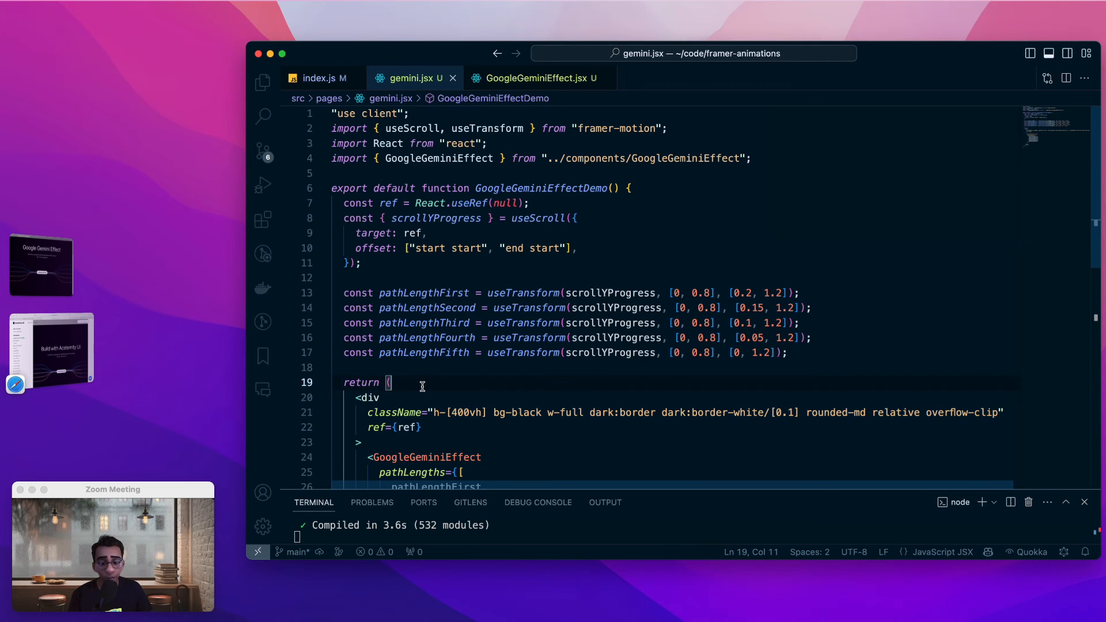
{"action": "double_click", "coordinate": [435, 219]}
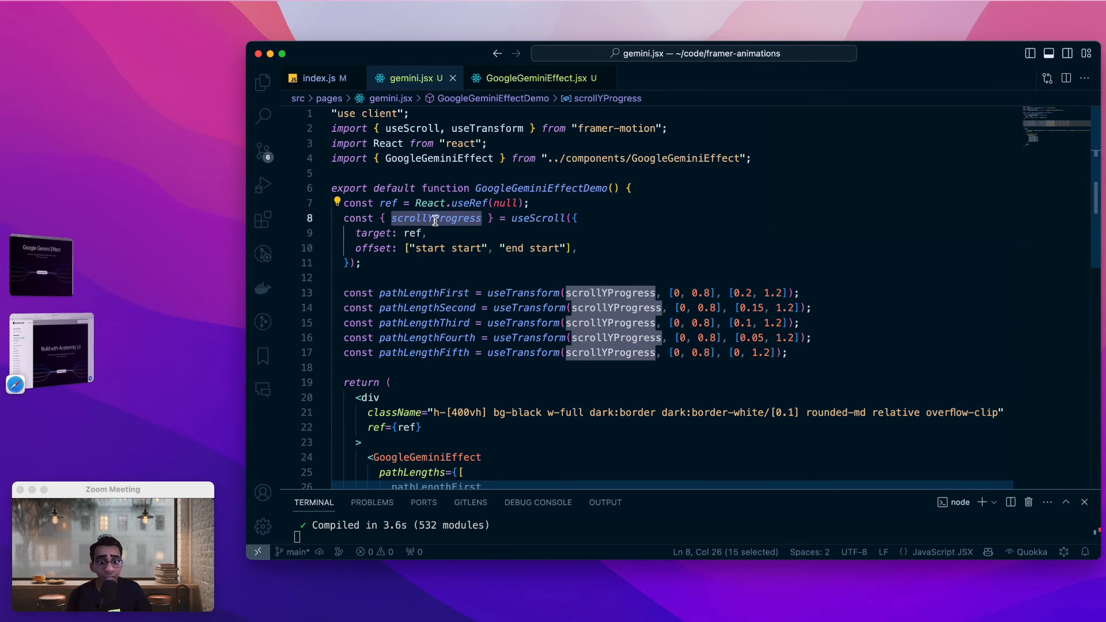
{"action": "left_click", "coordinate": [523, 272]}
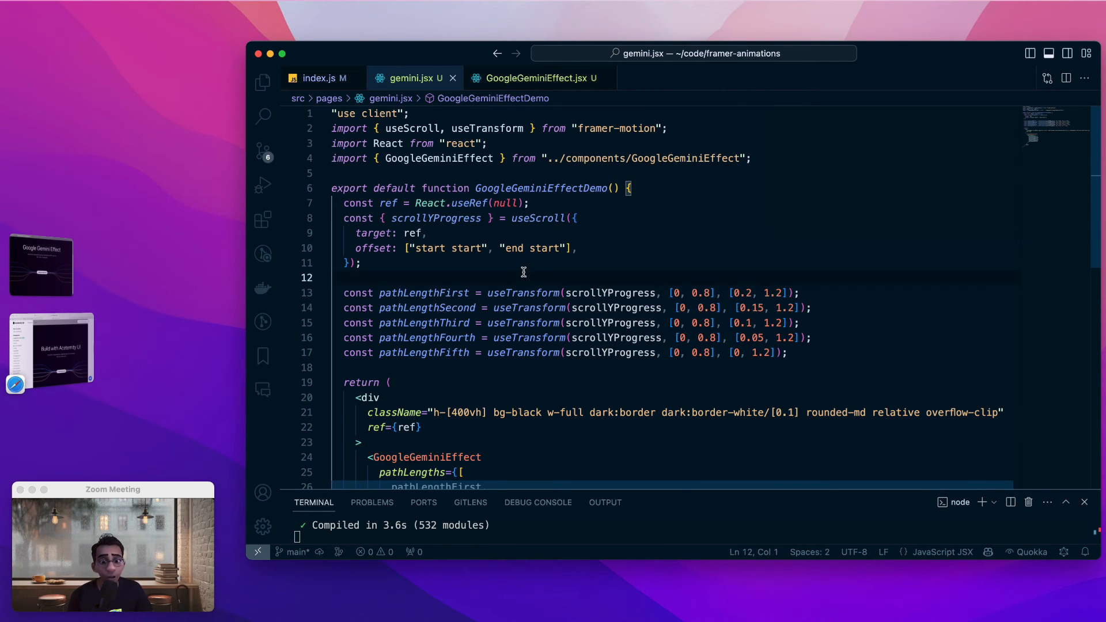
{"action": "double_click", "coordinate": [533, 248]}
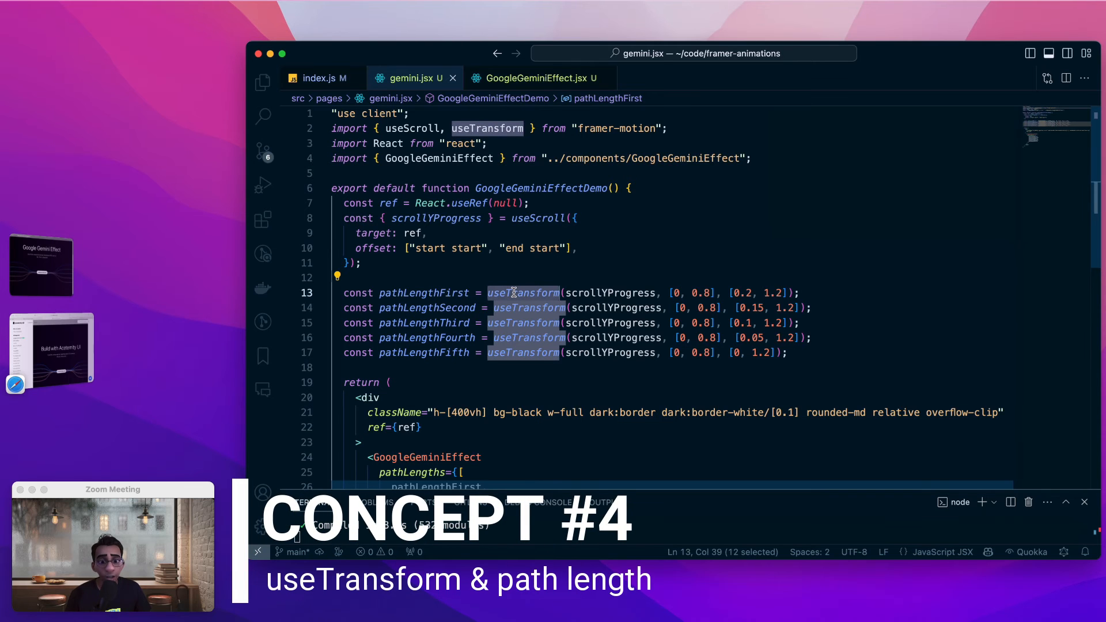
{"action": "double_click", "coordinate": [616, 128]}
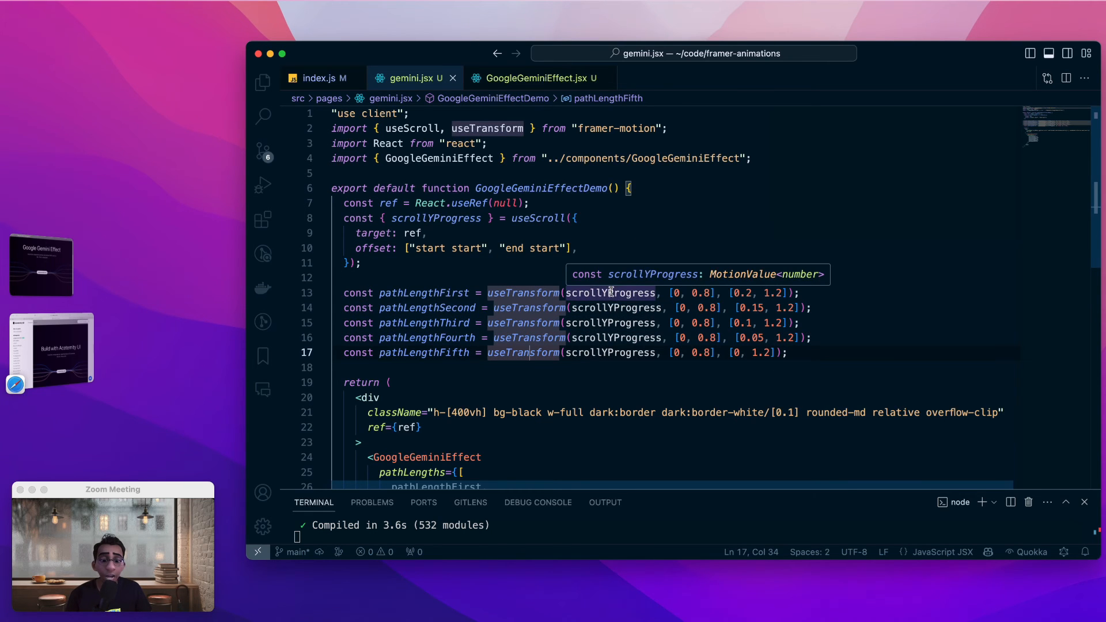
{"action": "double_click", "coordinate": [610, 293]}
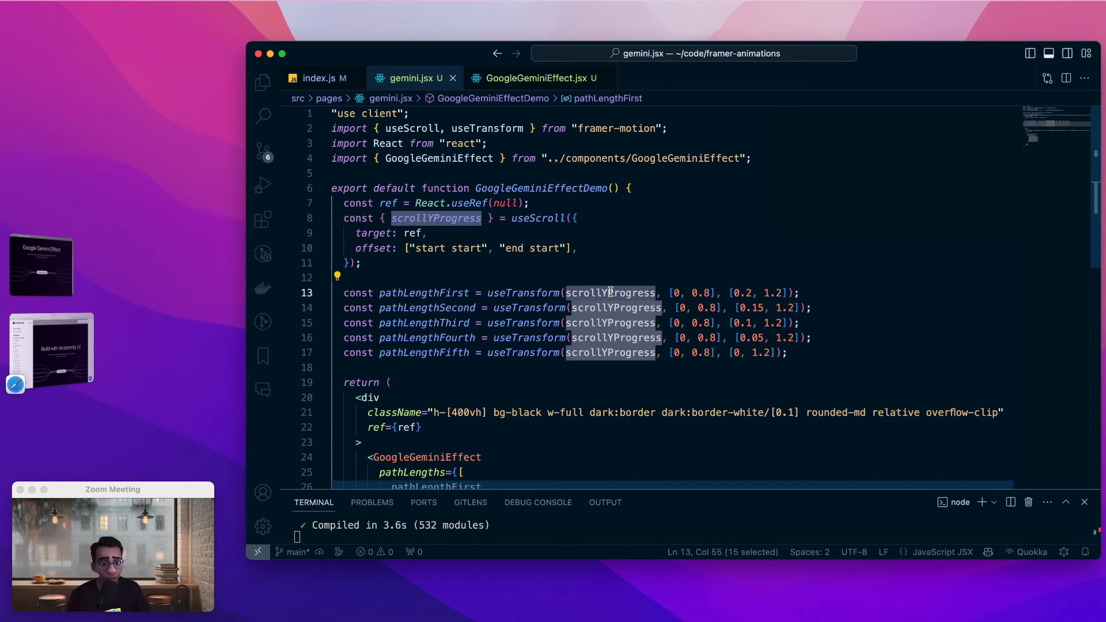
{"action": "mouse_move", "coordinate": [715, 295]}
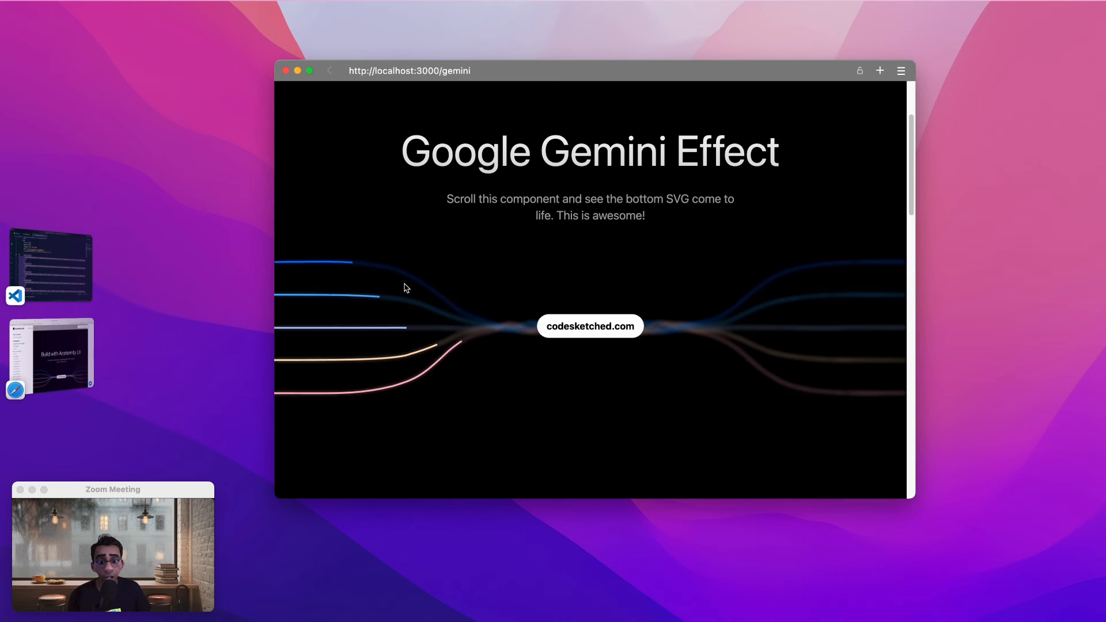
{"action": "scroll", "scroll_direction": "down", "scroll_amount": 3}
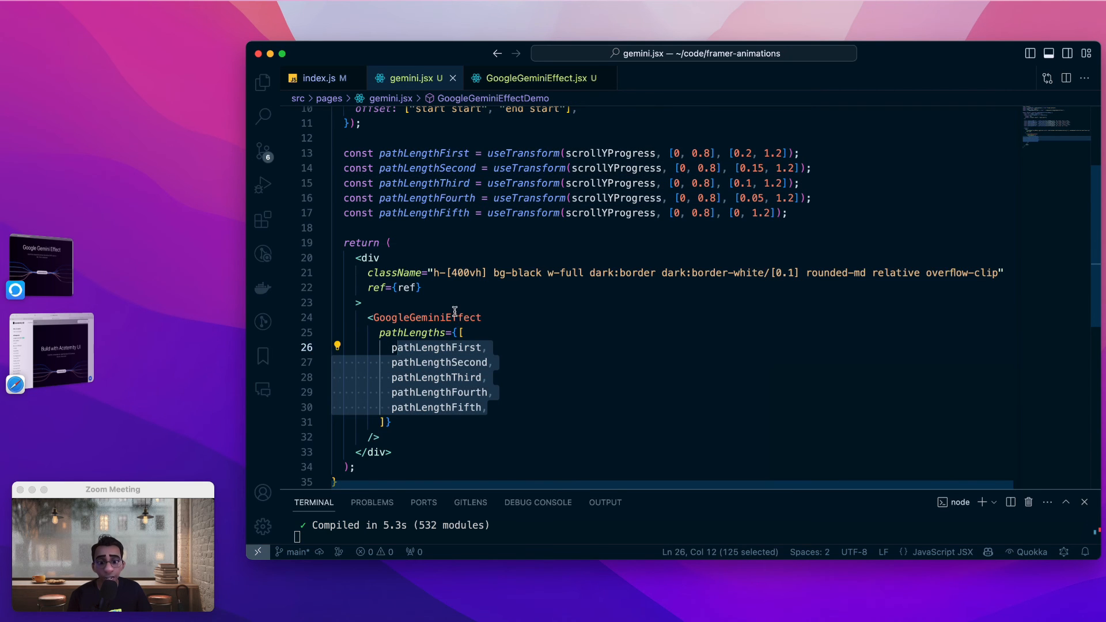
In GoogleGeminiEffect.jsx, scroll to the motion.path elements whose pathLength comes from pathLengths.
{"action": "left_click", "coordinate": [536, 77]}
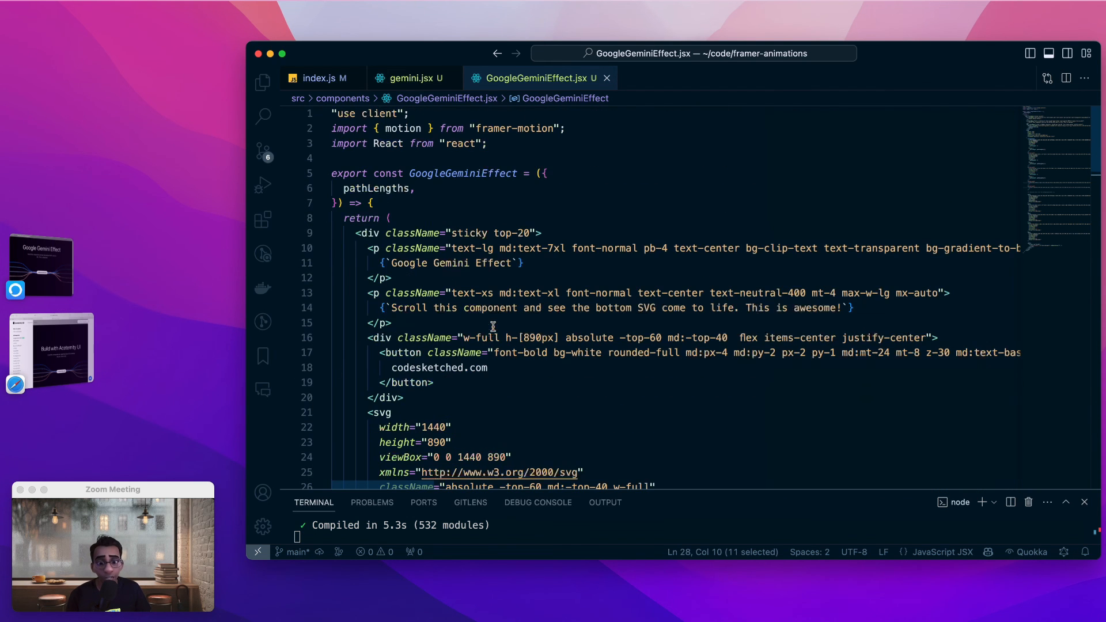
{"action": "left_click", "coordinate": [371, 203]}
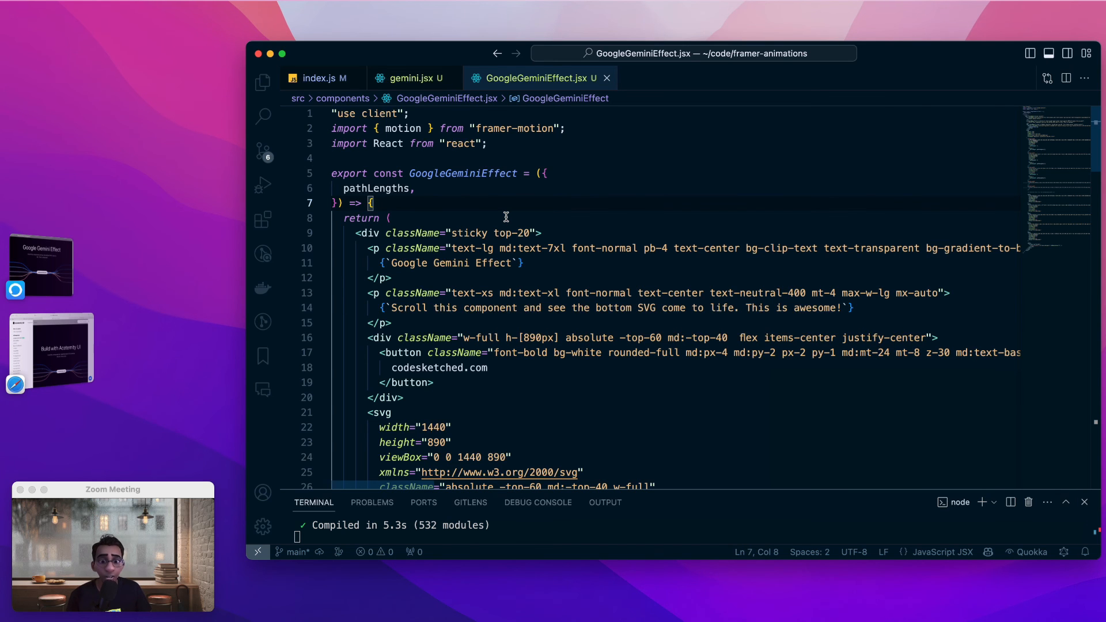
{"action": "scroll", "scroll_direction": "down", "scroll_amount": 3}
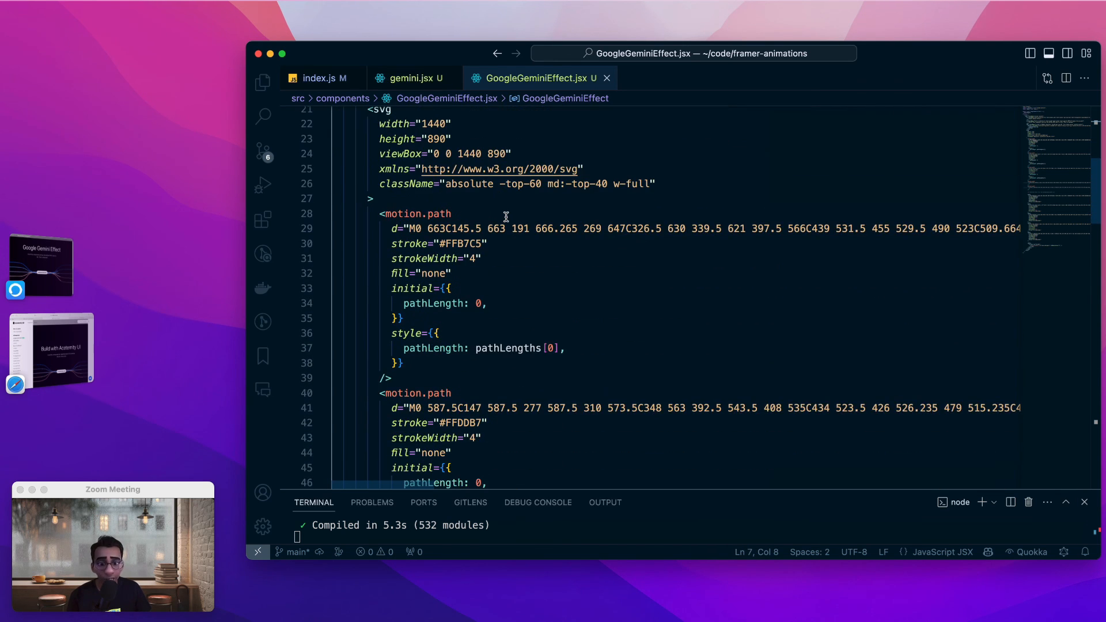
{"action": "scroll", "scroll_direction": "down", "scroll_amount": 3}
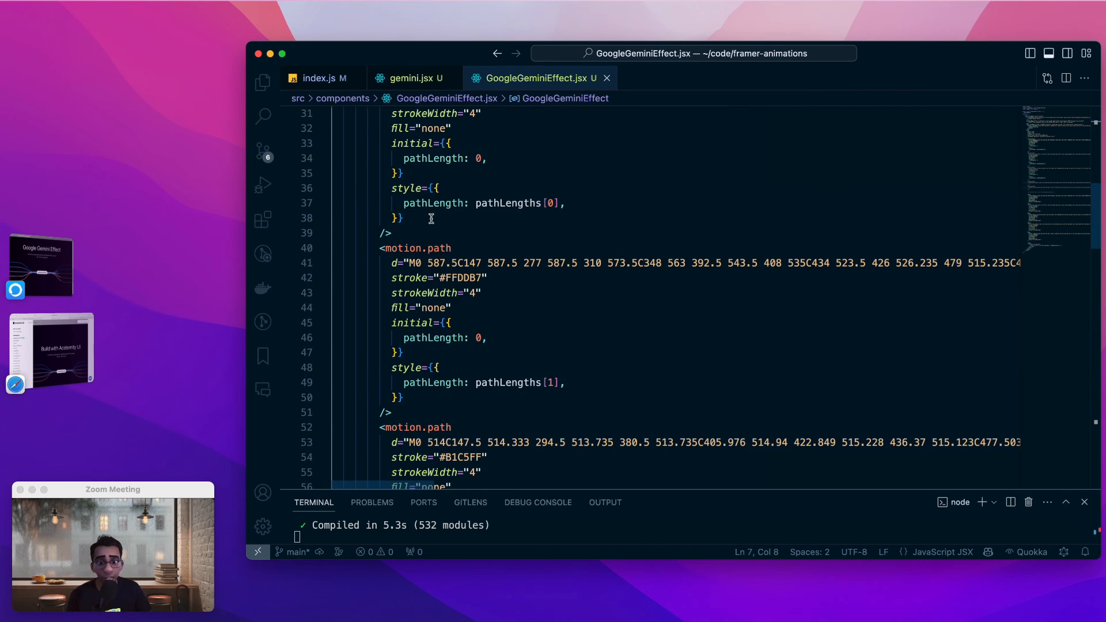
{"action": "left_click", "coordinate": [415, 233]}
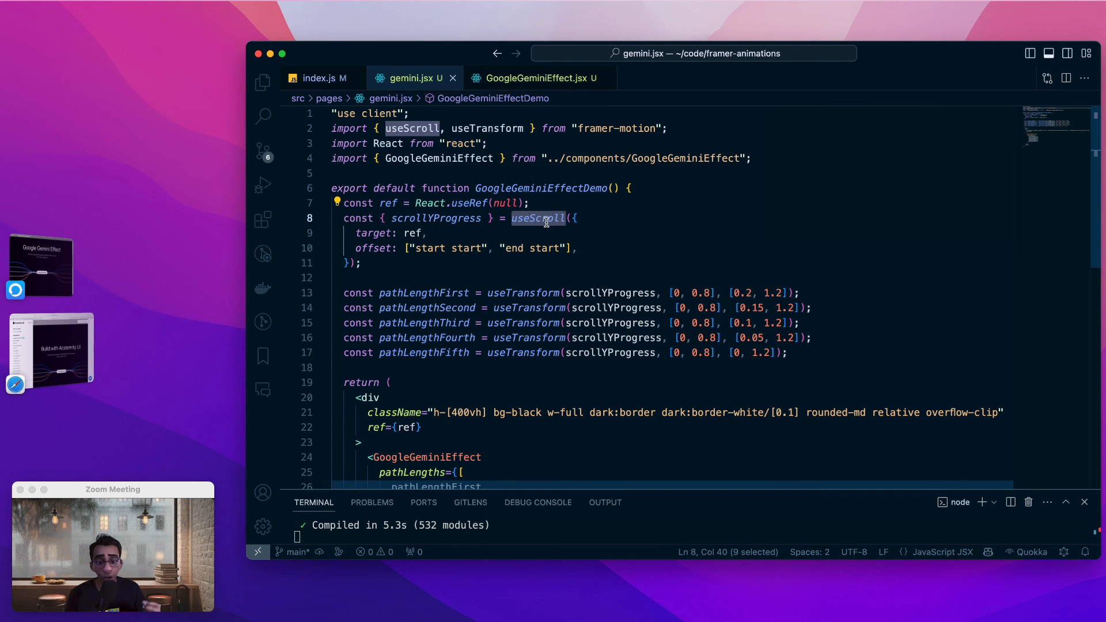
{"action": "double_click", "coordinate": [522, 293]}
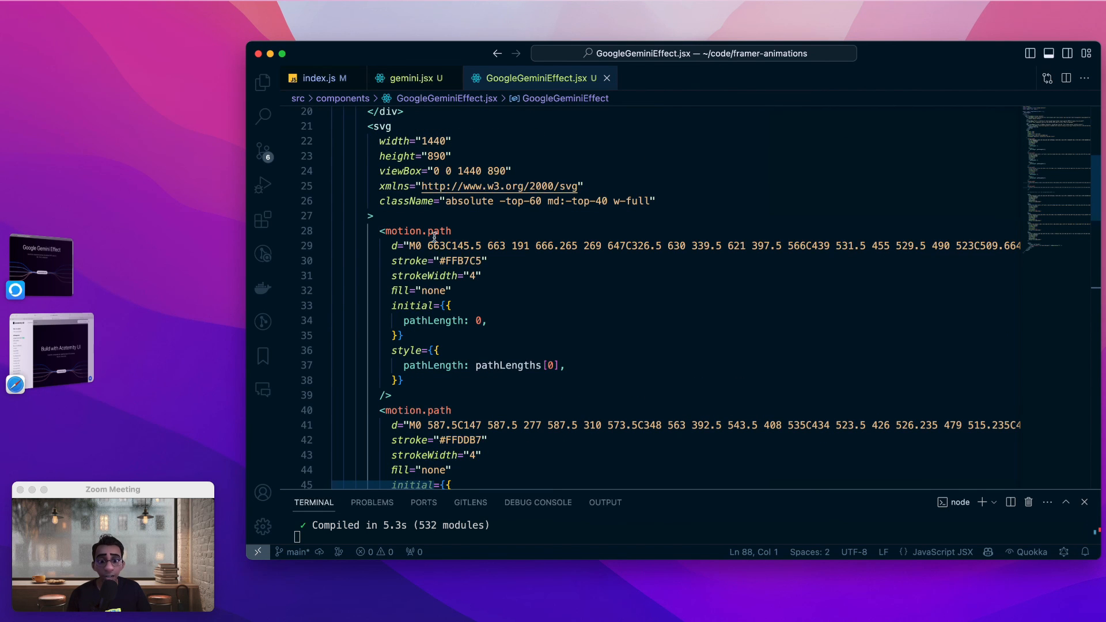
{"action": "mouse_move", "coordinate": [466, 290]}
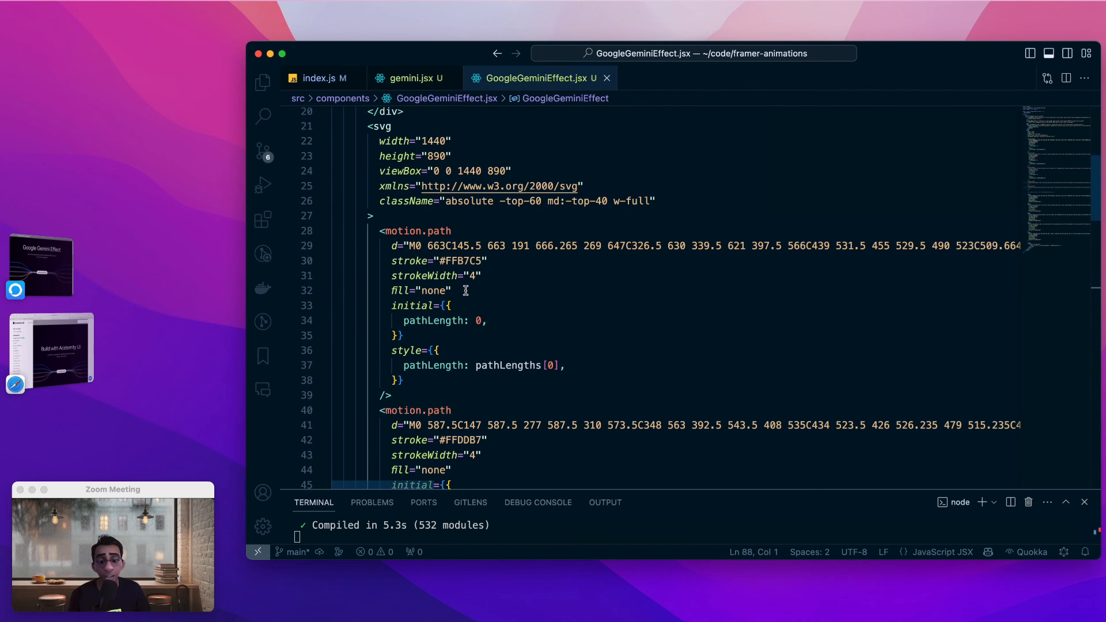